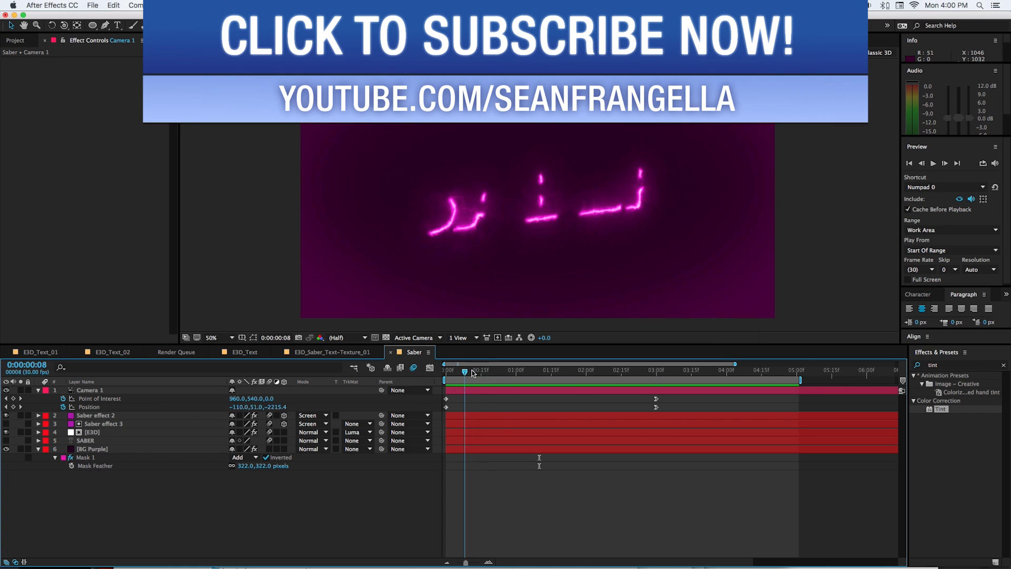
- Preview the finished COOL text and Saber camera-move compositions
click(39, 352)
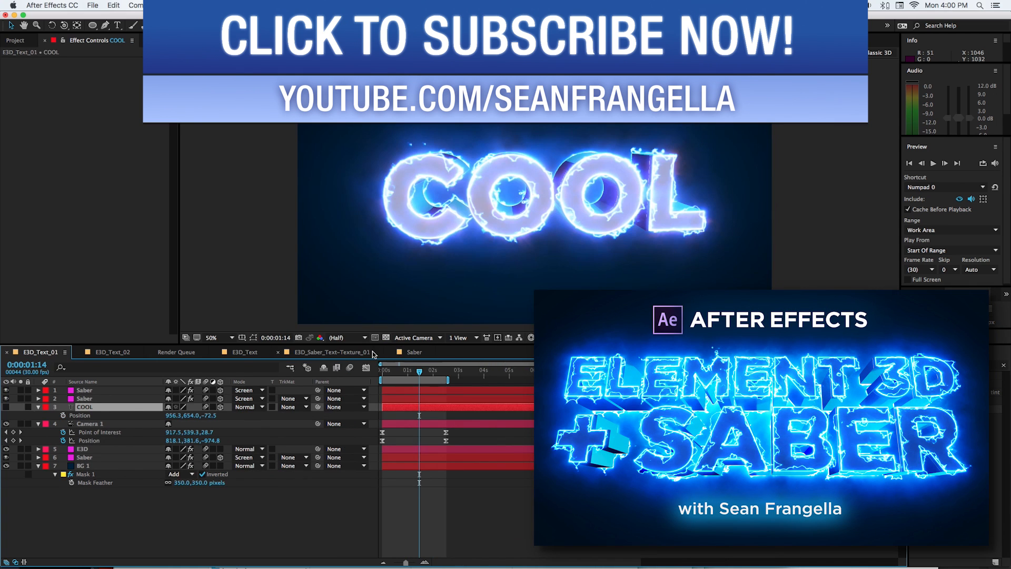
drag(419, 380, 392, 379)
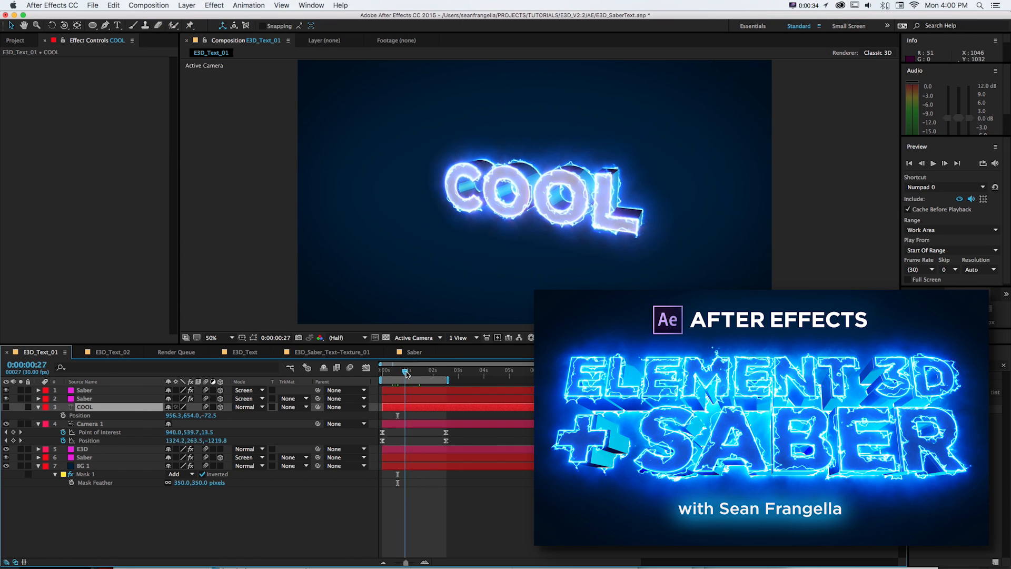
click(413, 352)
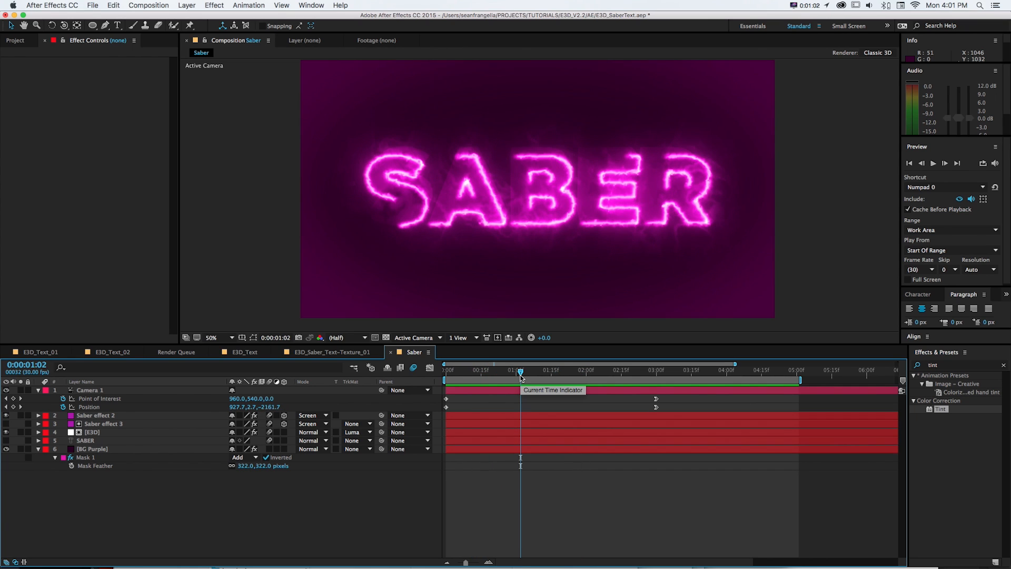
drag(521, 370, 572, 370)
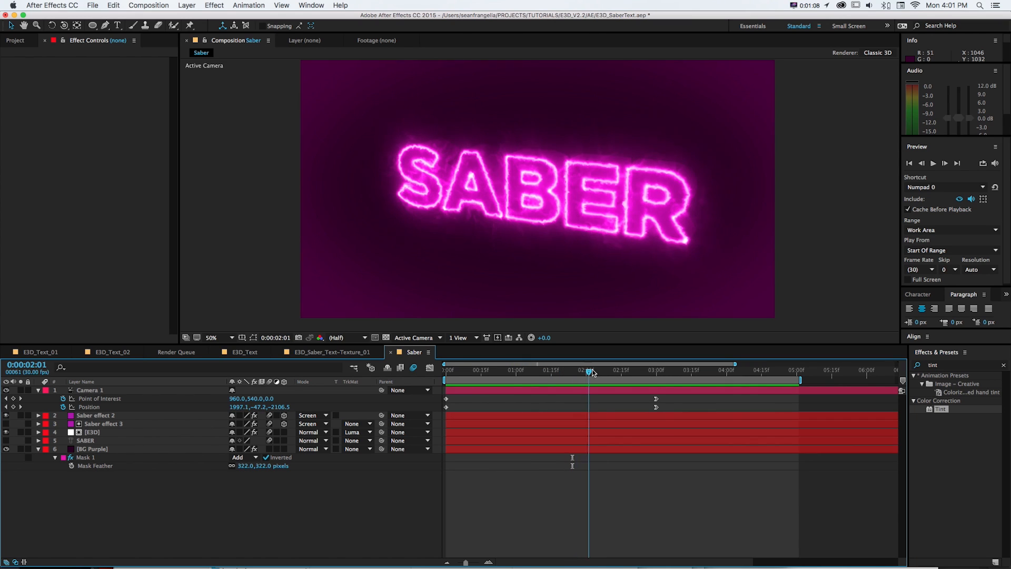
- Create a 'Saber Text' composition and type SABER in it
click(656, 371)
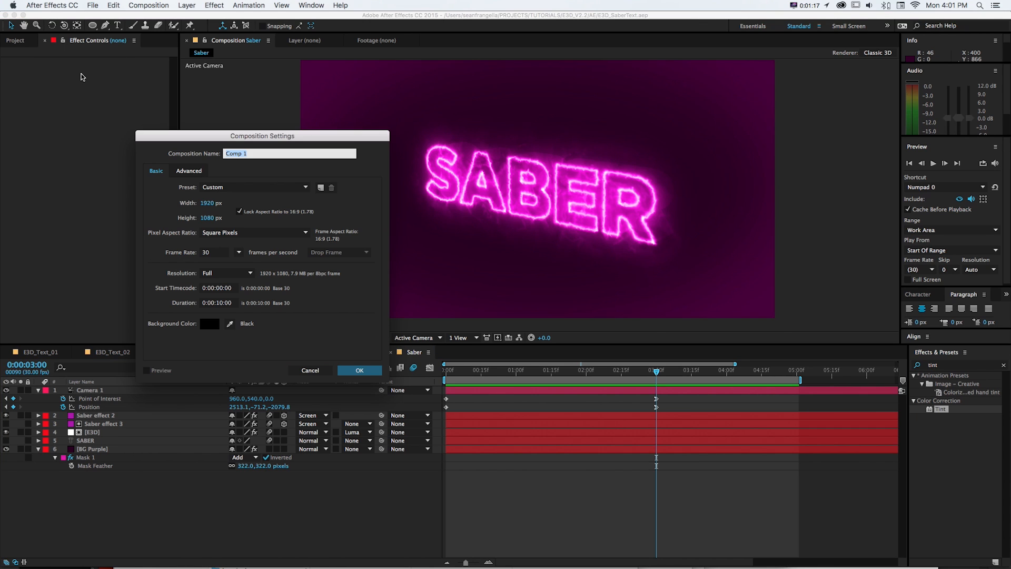
text(Saber Text)
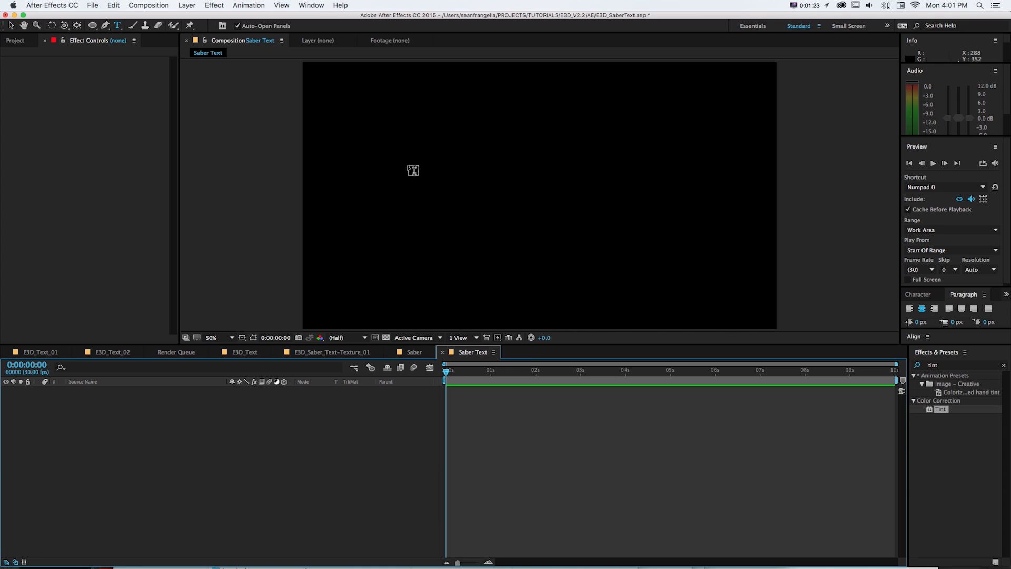
text(SABER)
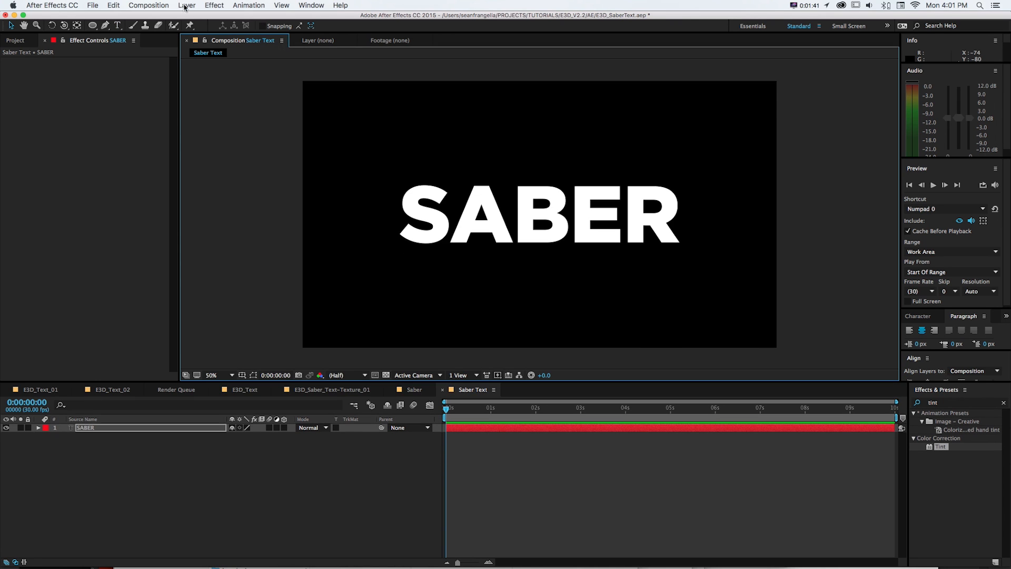
- Add a pink solid layer named 'Saber effect'
click(186, 5)
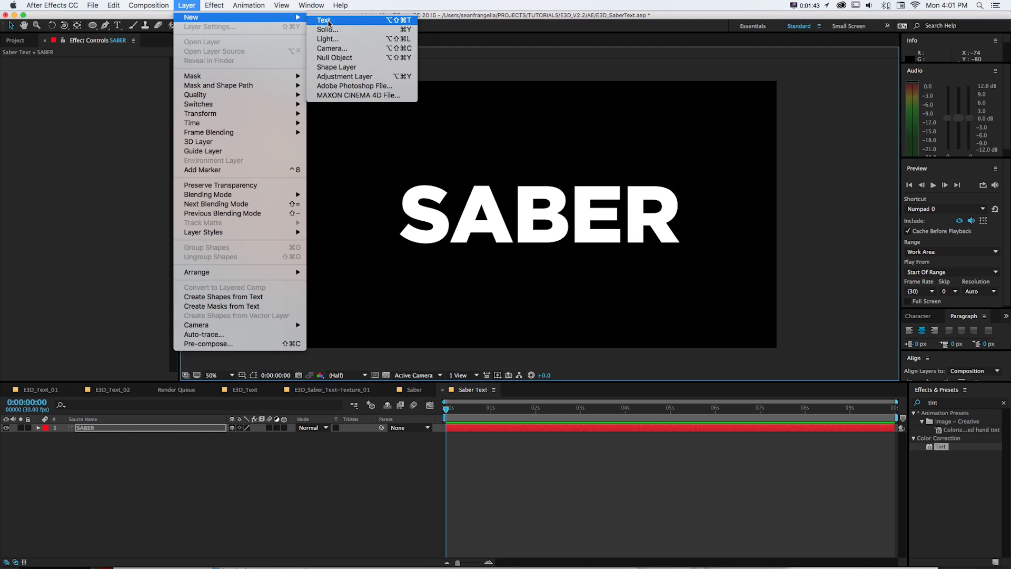
click(328, 30)
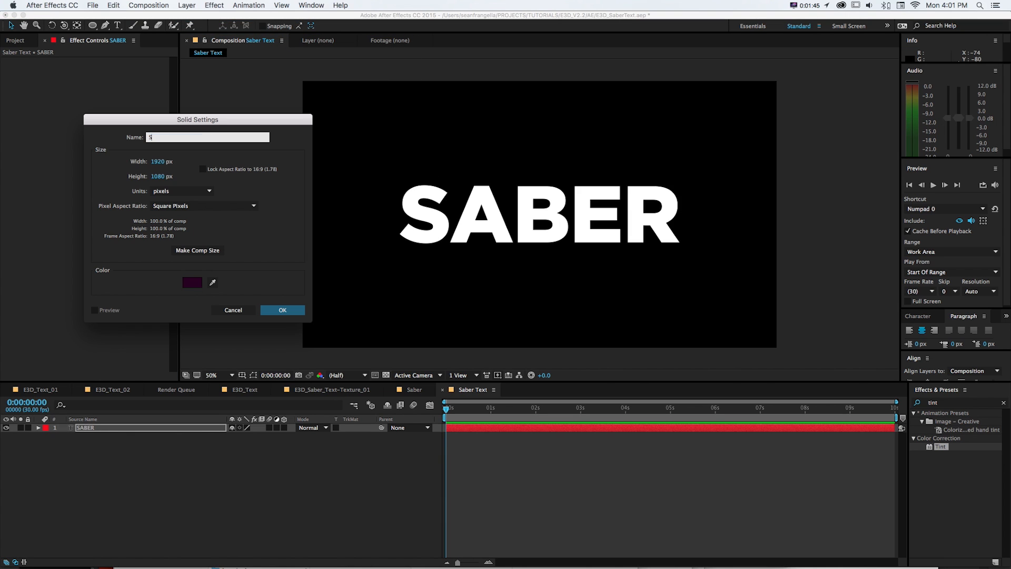
text(Saber effect)
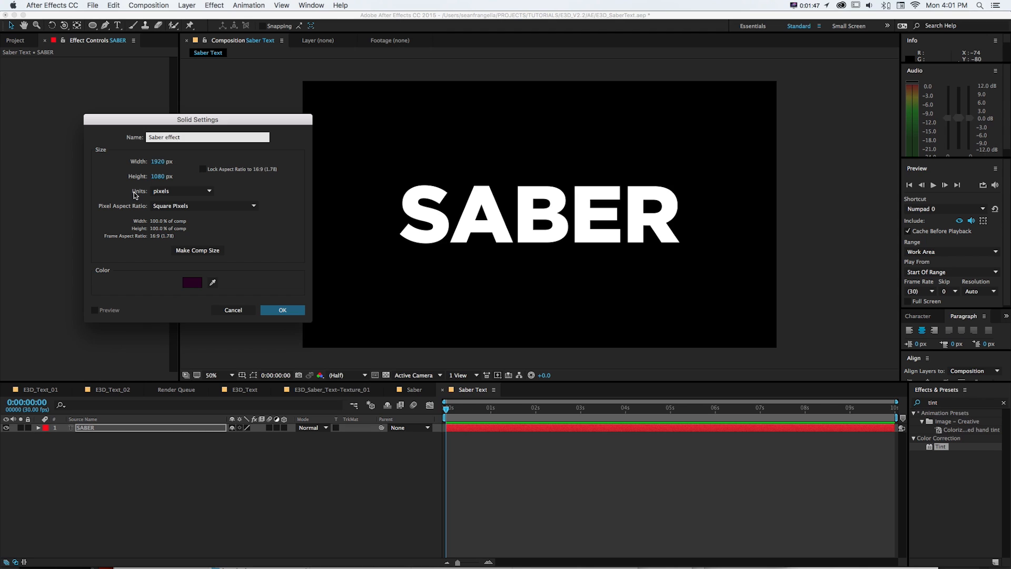
click(192, 282)
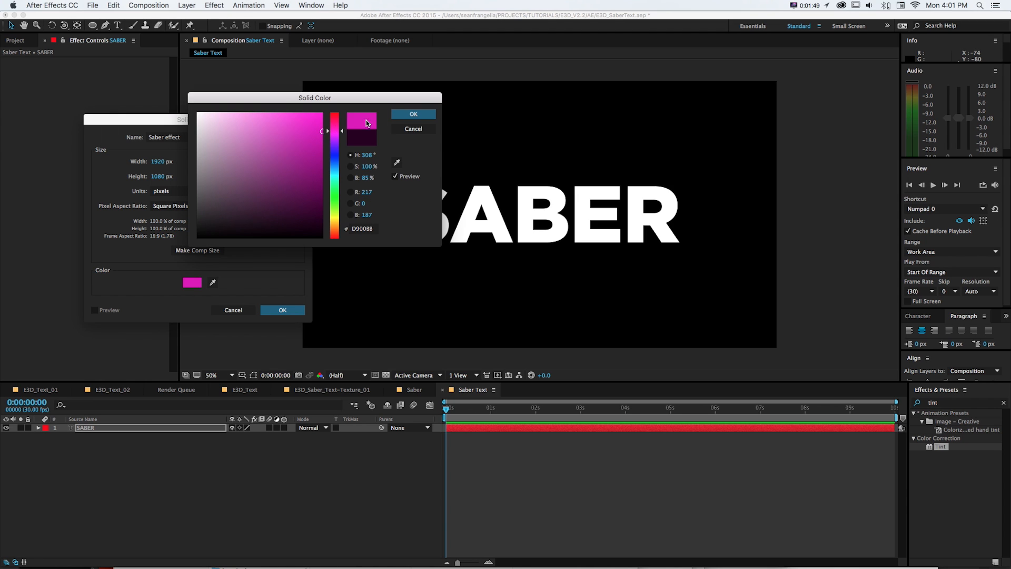
click(282, 310)
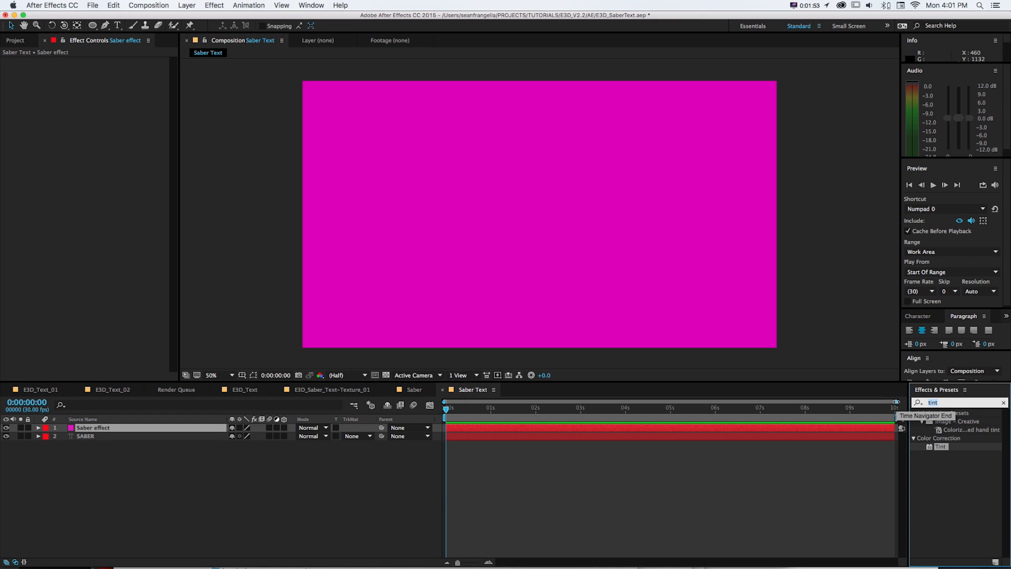
- Apply Saber and set its Core Type to Text Layer tracing SABER
text(saber)
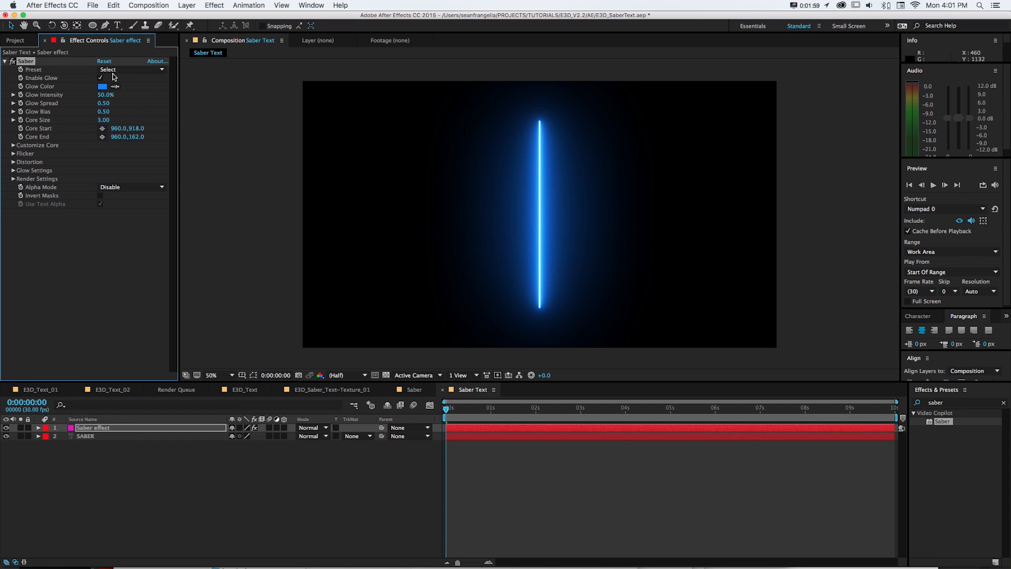
click(13, 145)
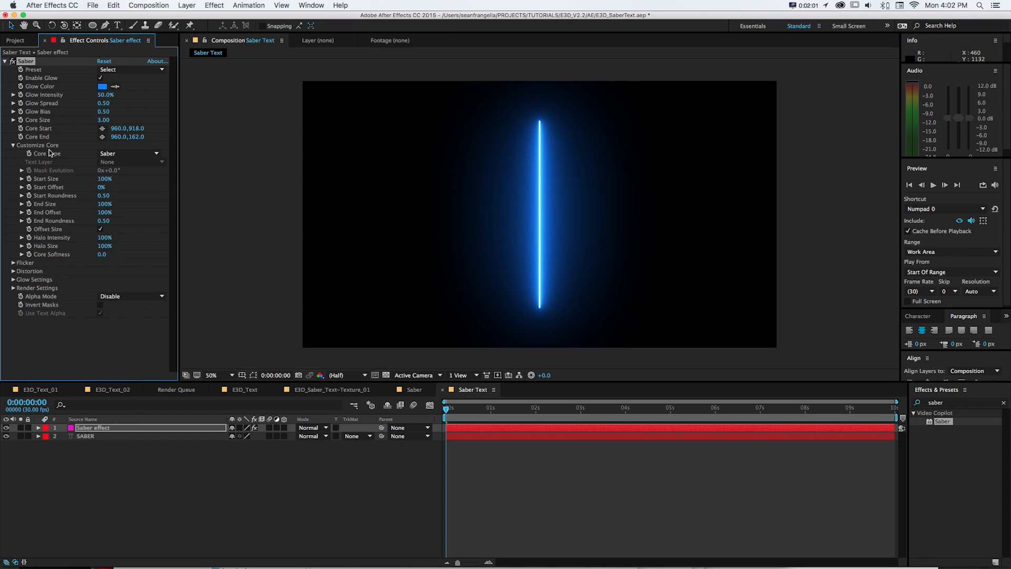
click(129, 153)
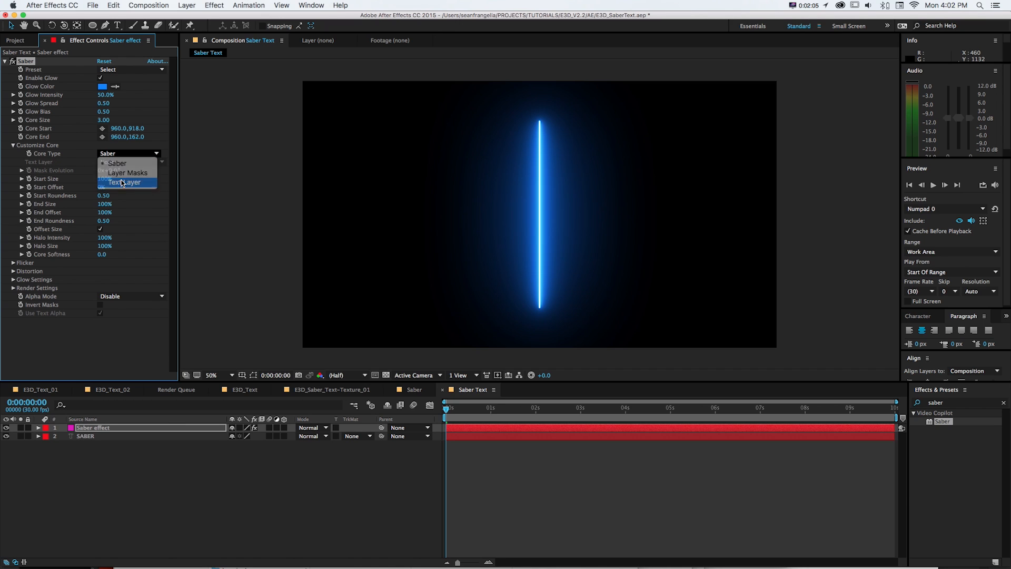
click(124, 182)
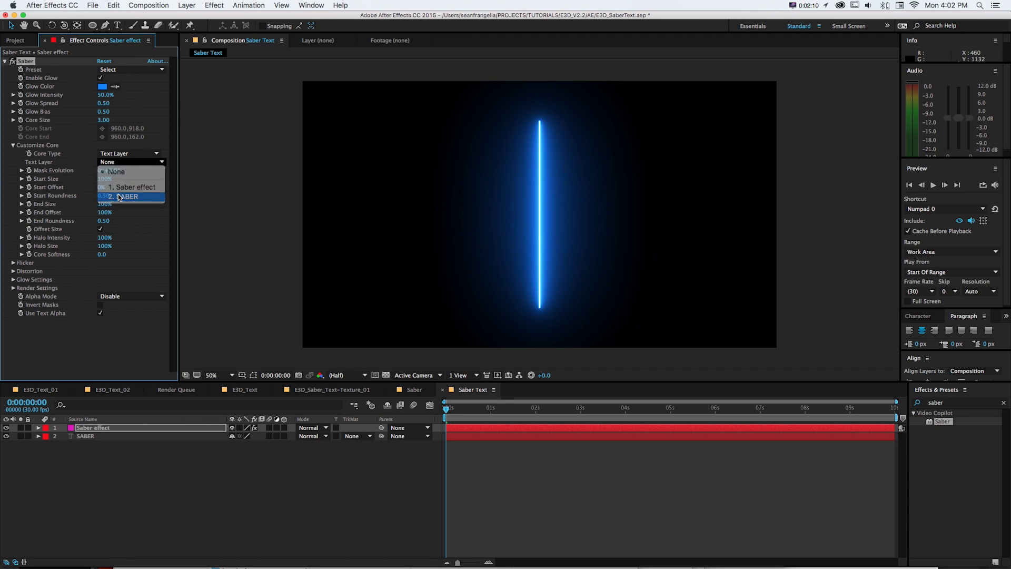
click(127, 196)
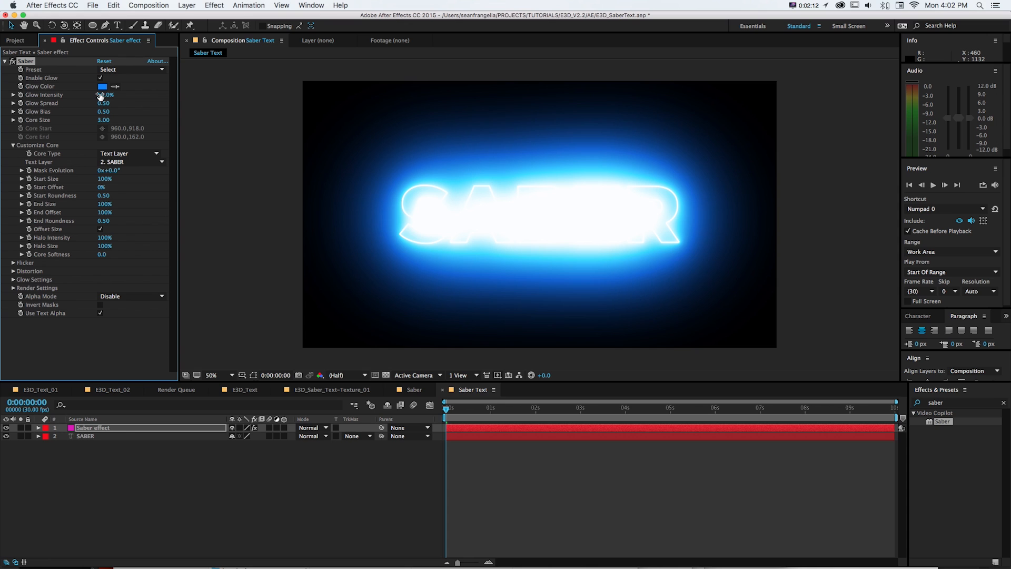
- Lower Glow Intensity, try the Hard Core preset, then switch to Replicant
drag(103, 95, 90, 95)
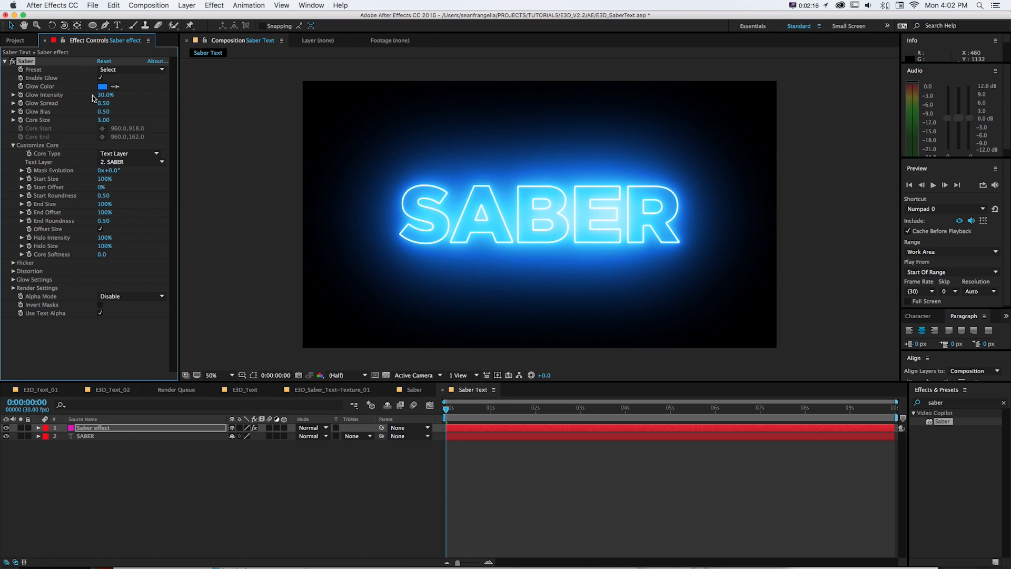
click(130, 69)
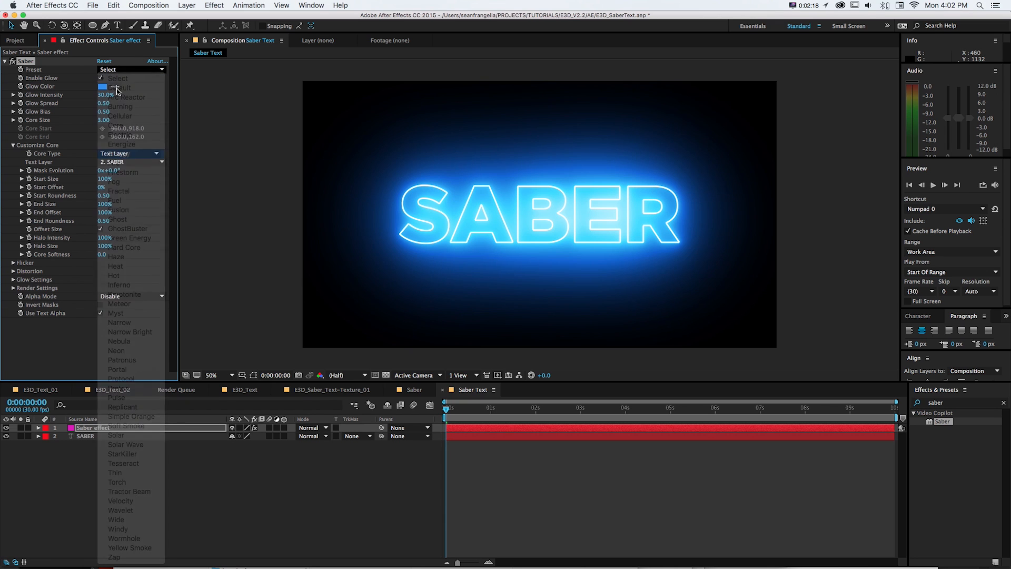
click(123, 247)
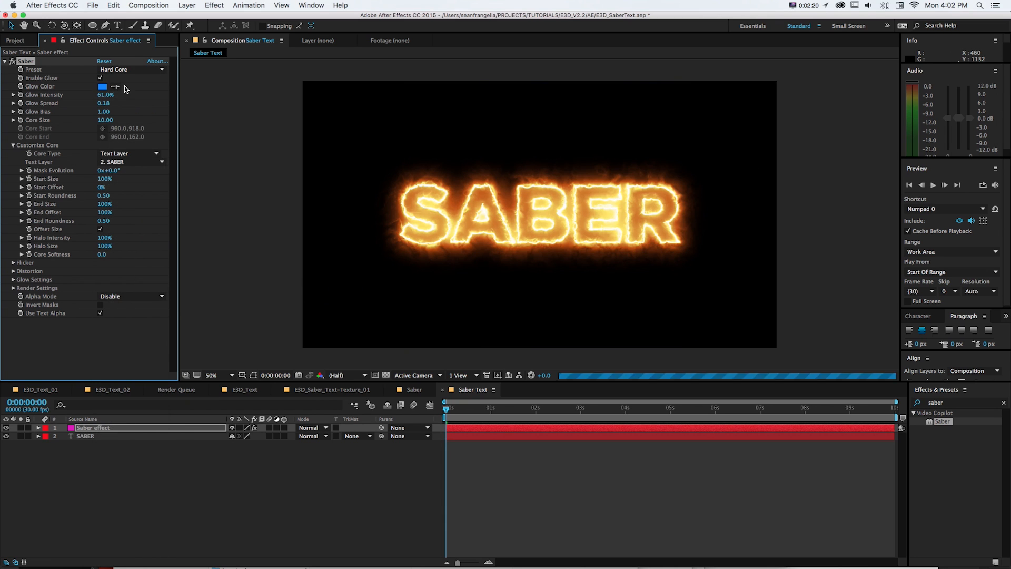
click(131, 69)
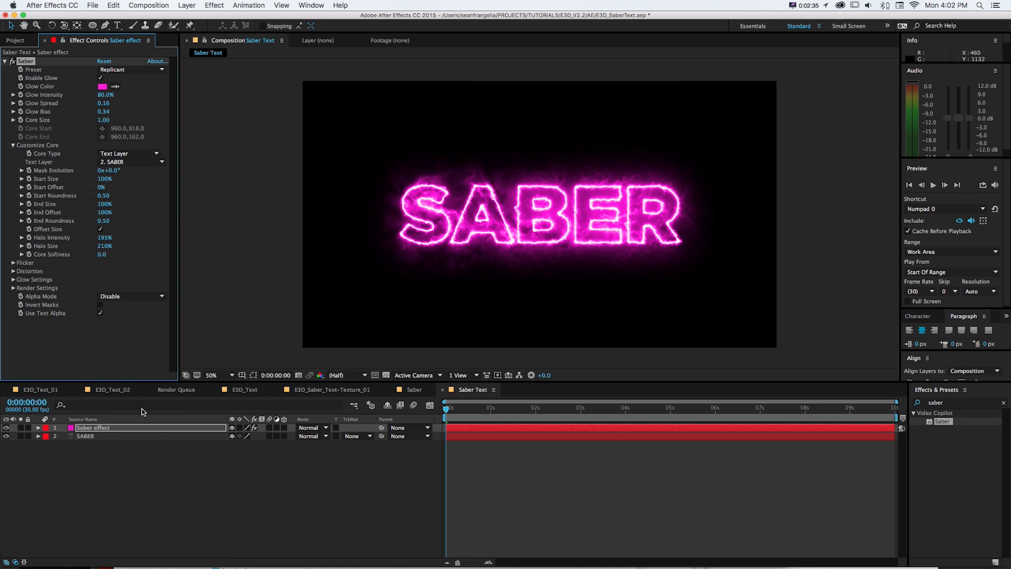
mouse_move(320, 428)
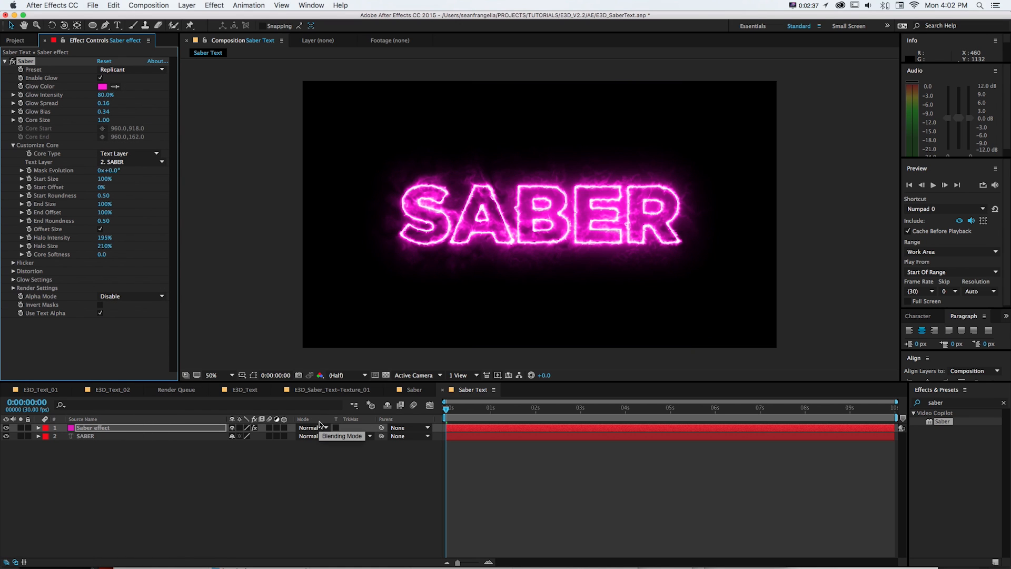
mouse_move(411, 415)
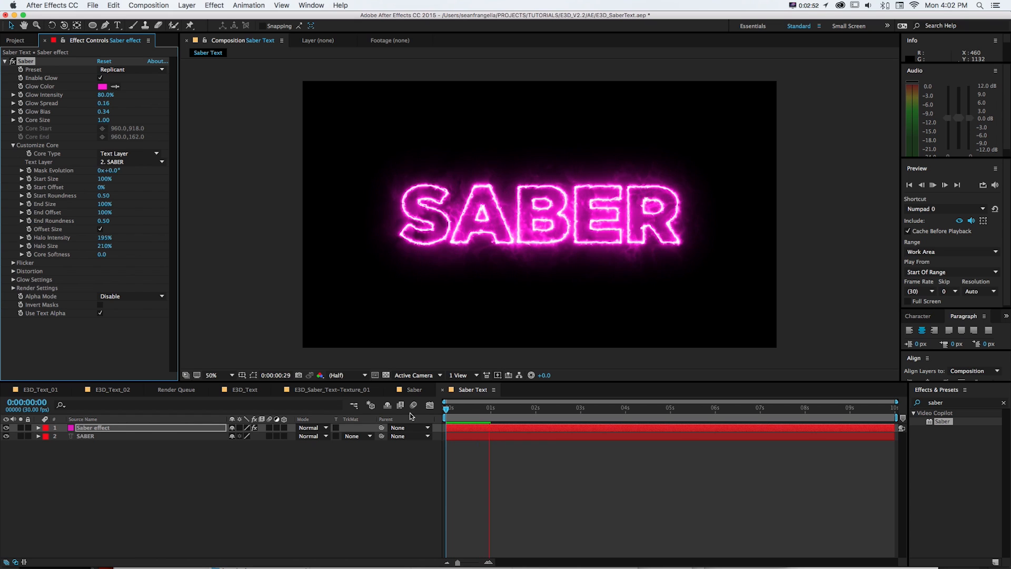
- Keyframe End Offset at 0s and 2s and raise Core Softness to 2.6
click(466, 408)
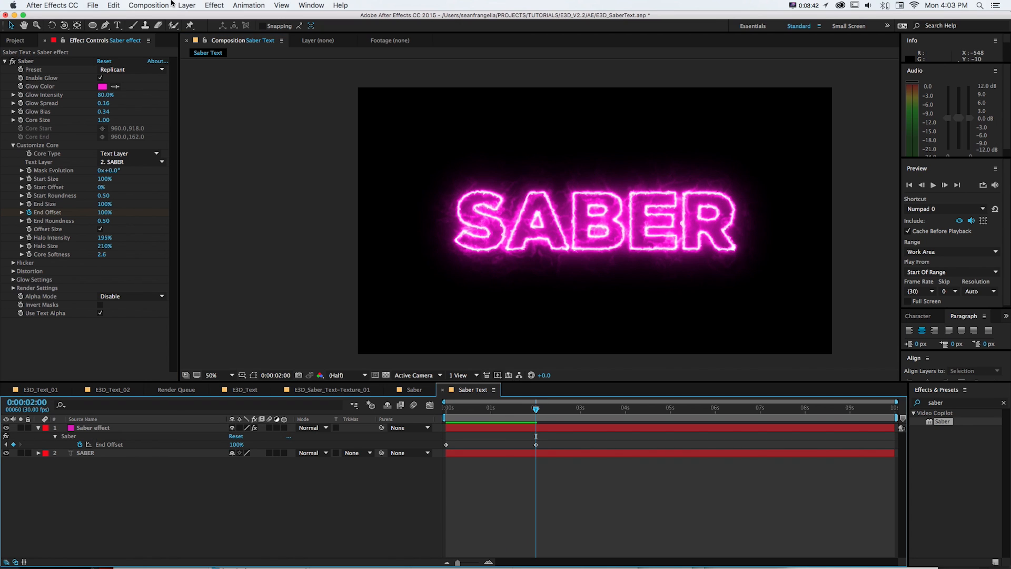
- Create a green solid layer named E3D
click(186, 4)
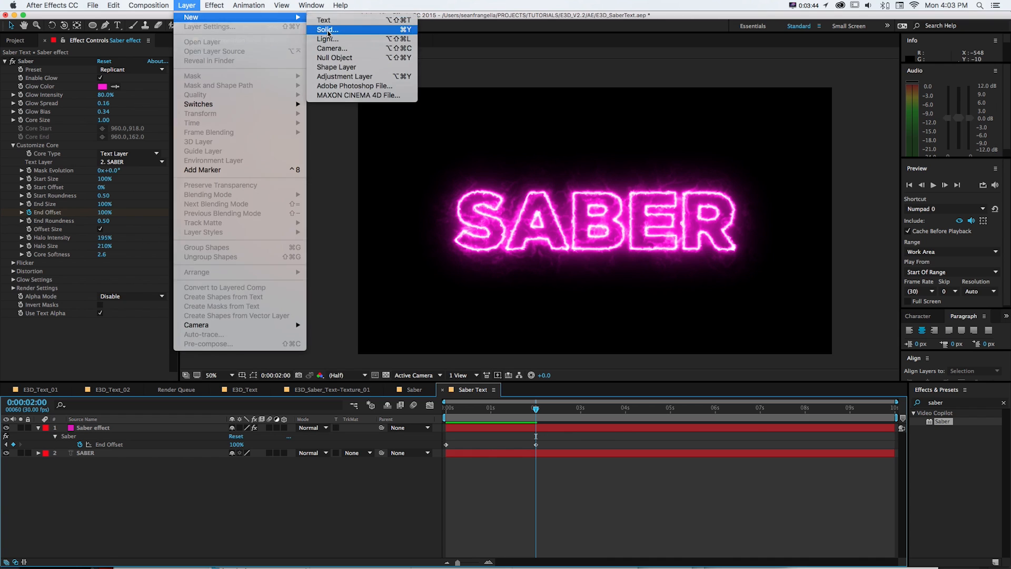
click(326, 28)
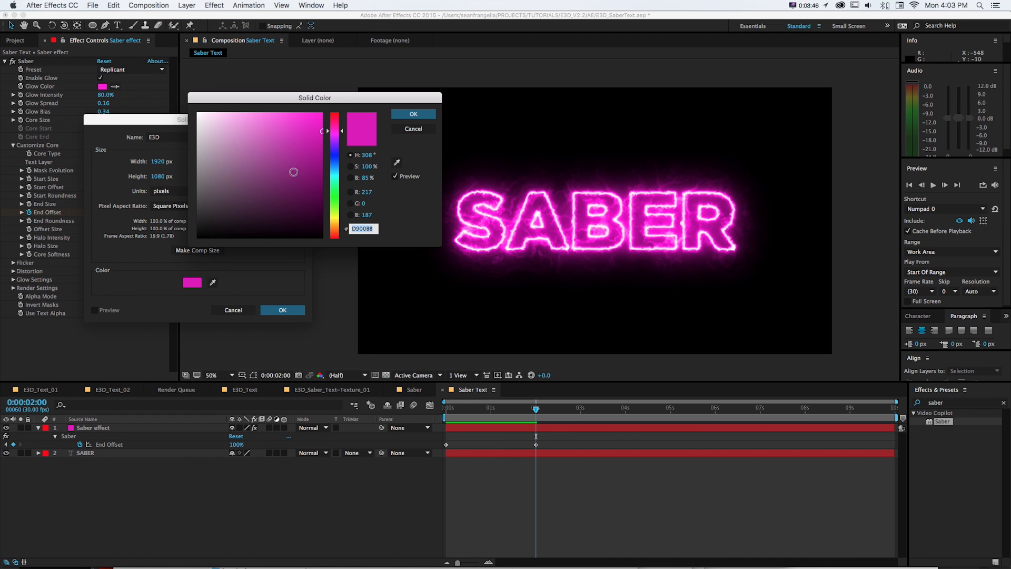
click(413, 113)
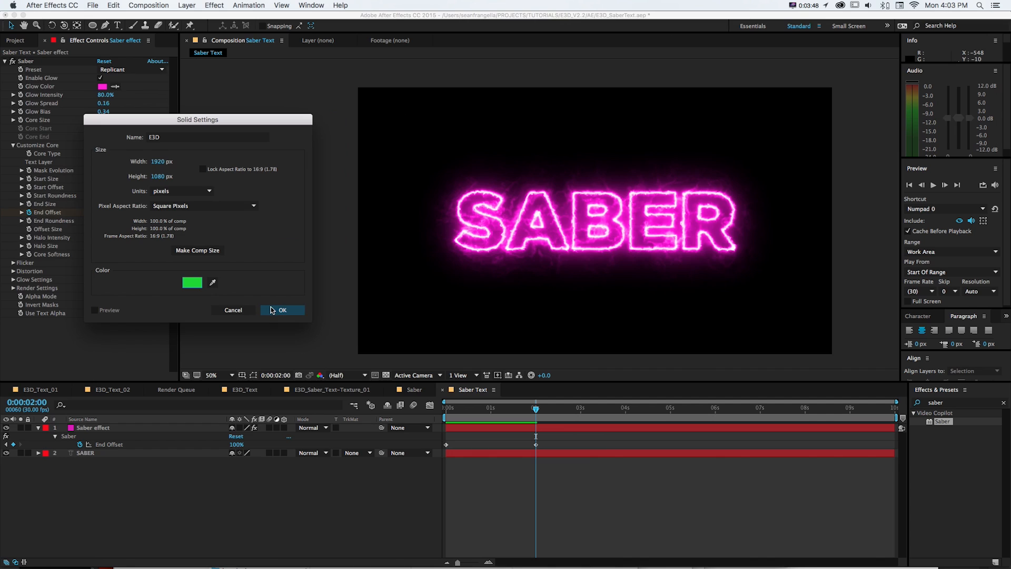
click(283, 310)
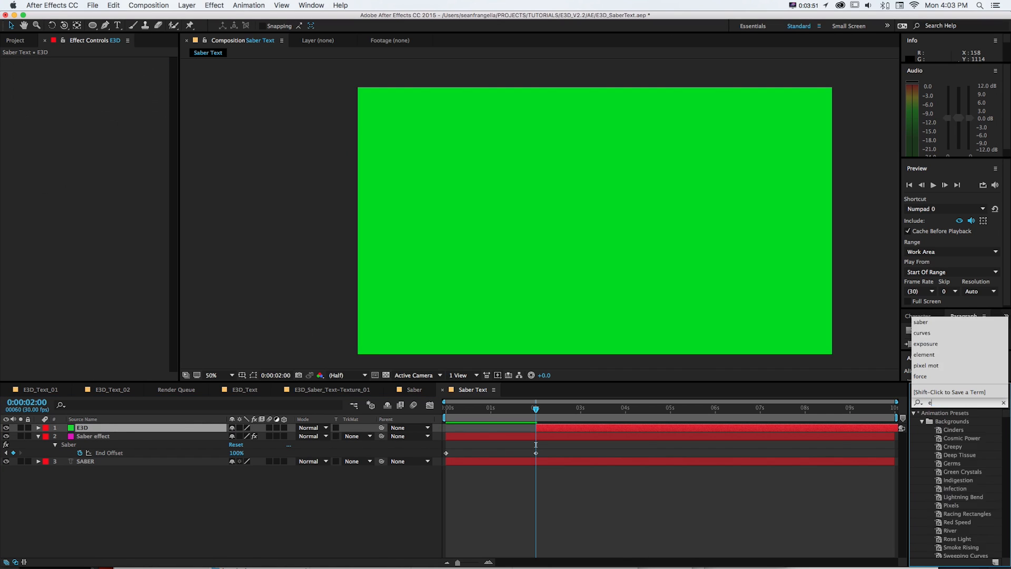
- Apply Element, set Path Layer 1 to SABER, and open Scene Setup
text(element)
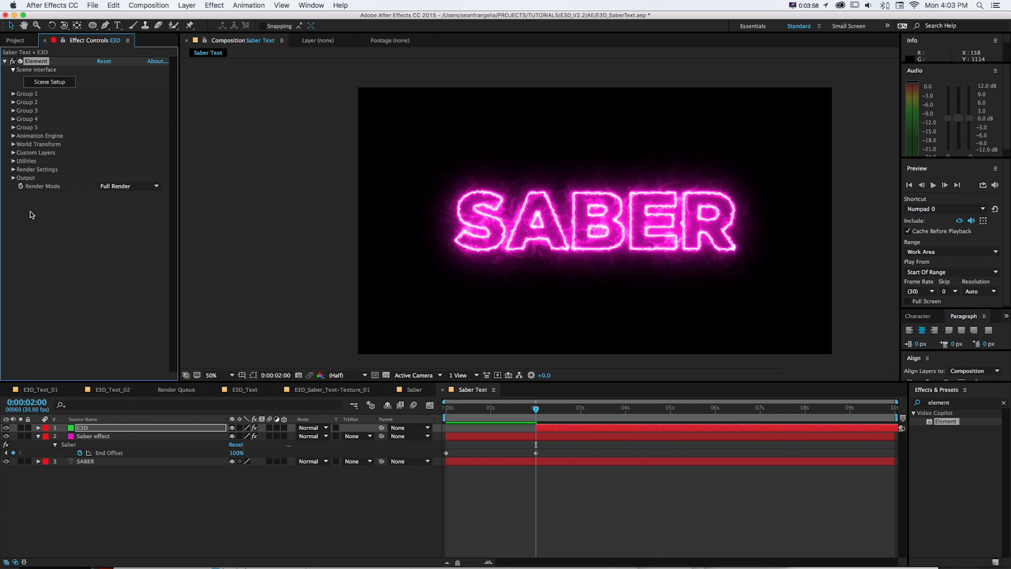
click(12, 153)
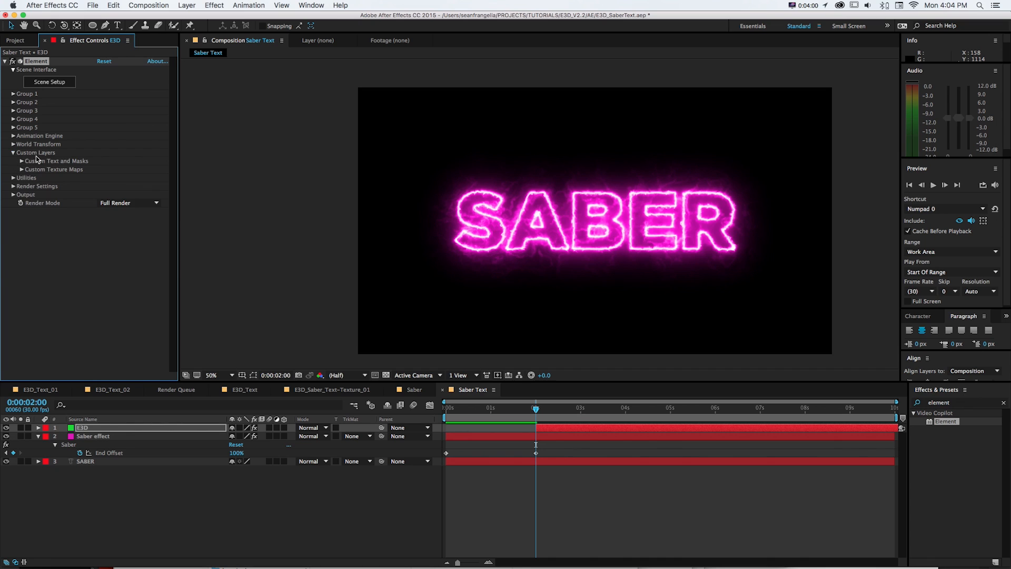
click(19, 161)
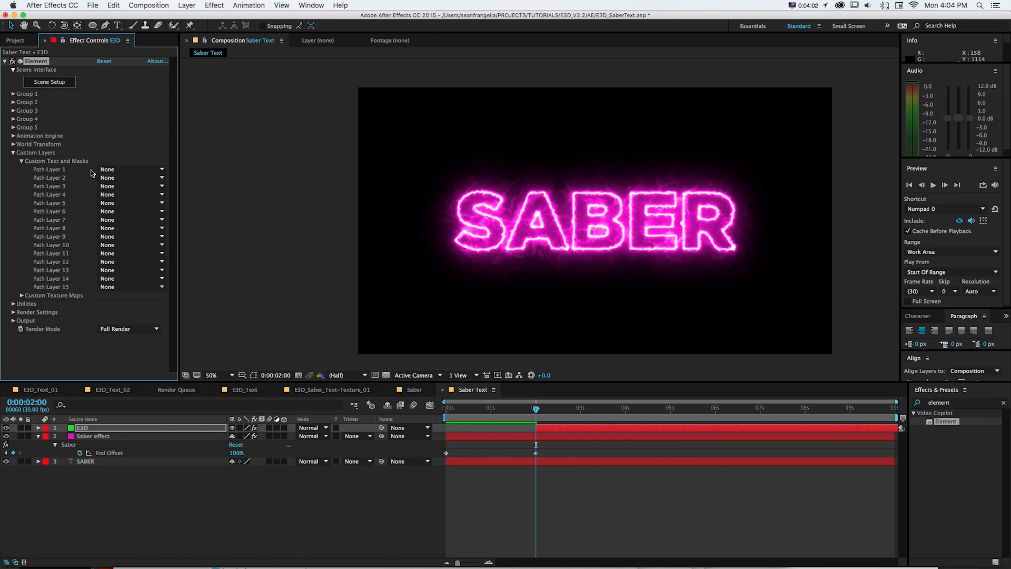
click(131, 169)
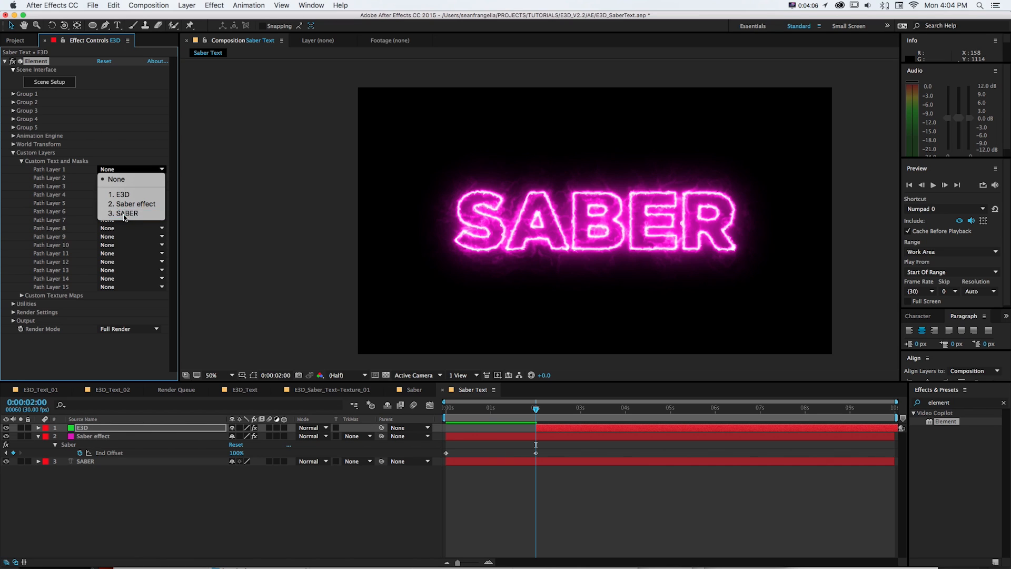
click(123, 214)
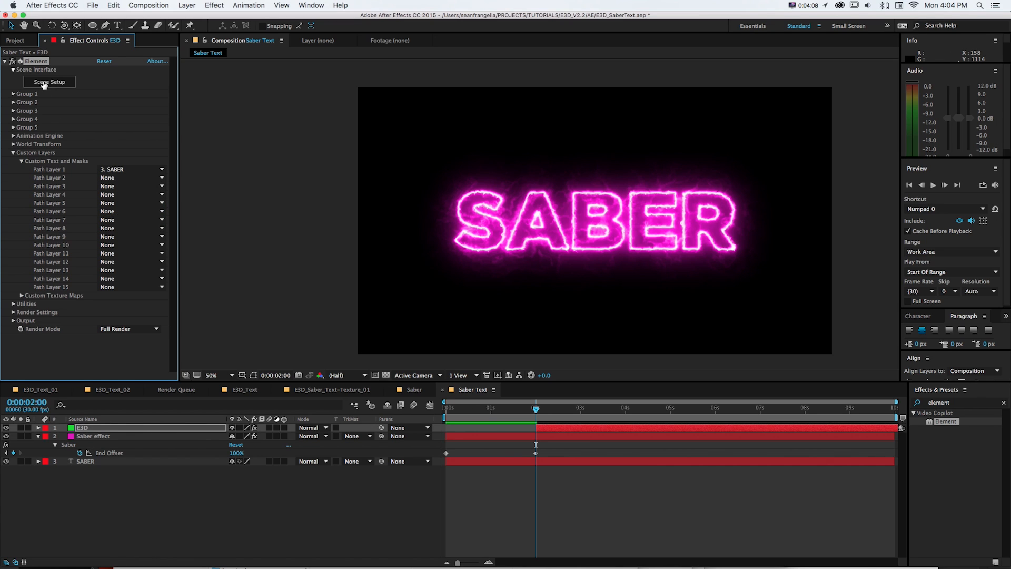
click(49, 81)
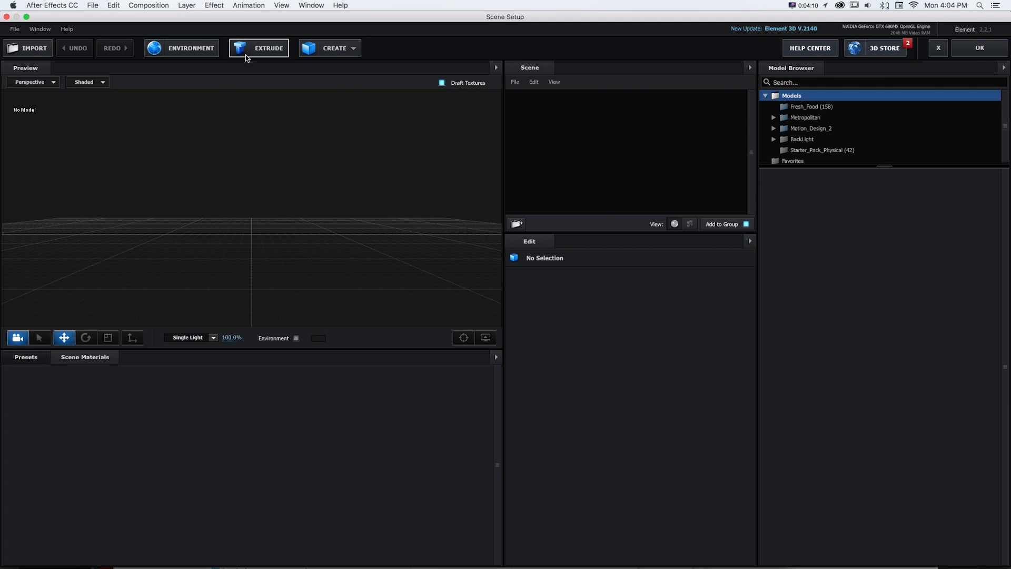
- Extrude SABER with a larger Bevel 1 size and the Black_Gloss material
click(258, 48)
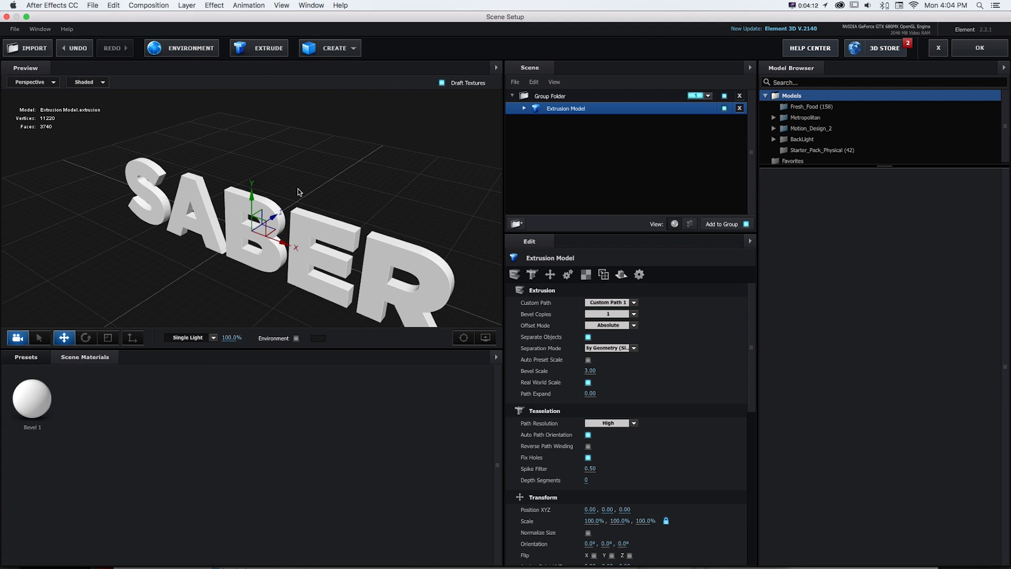
click(524, 108)
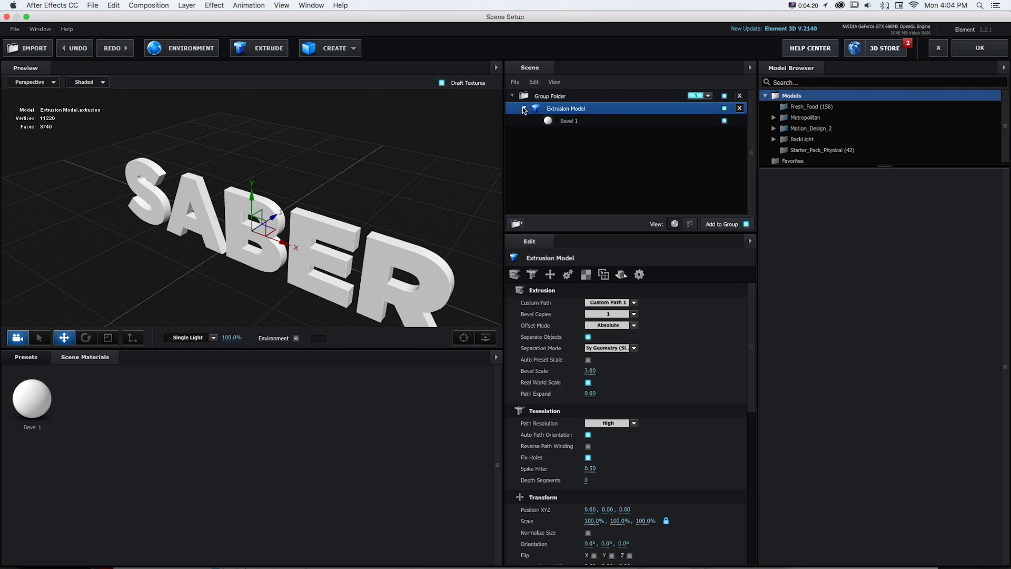
click(569, 121)
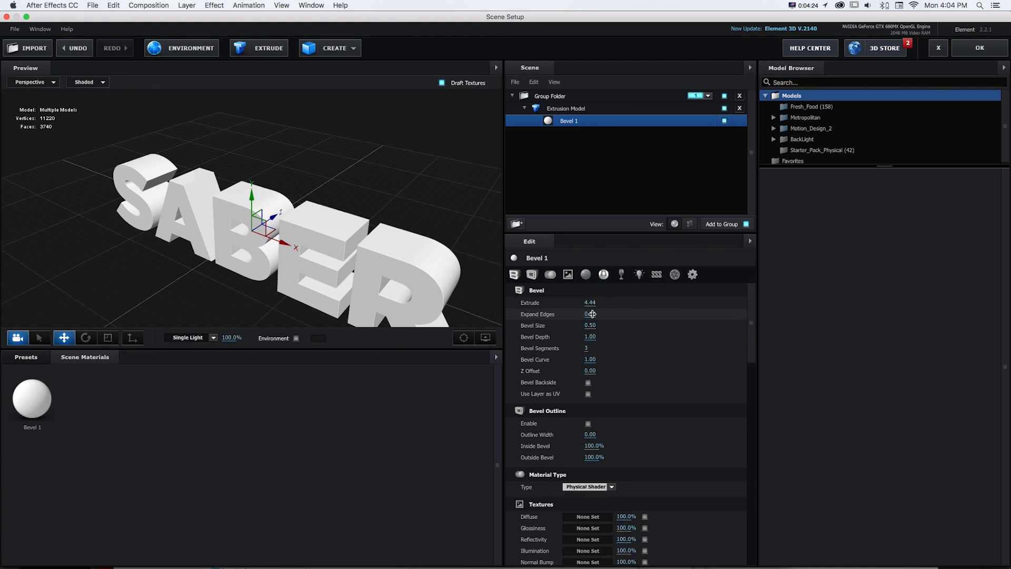
drag(589, 325, 612, 325)
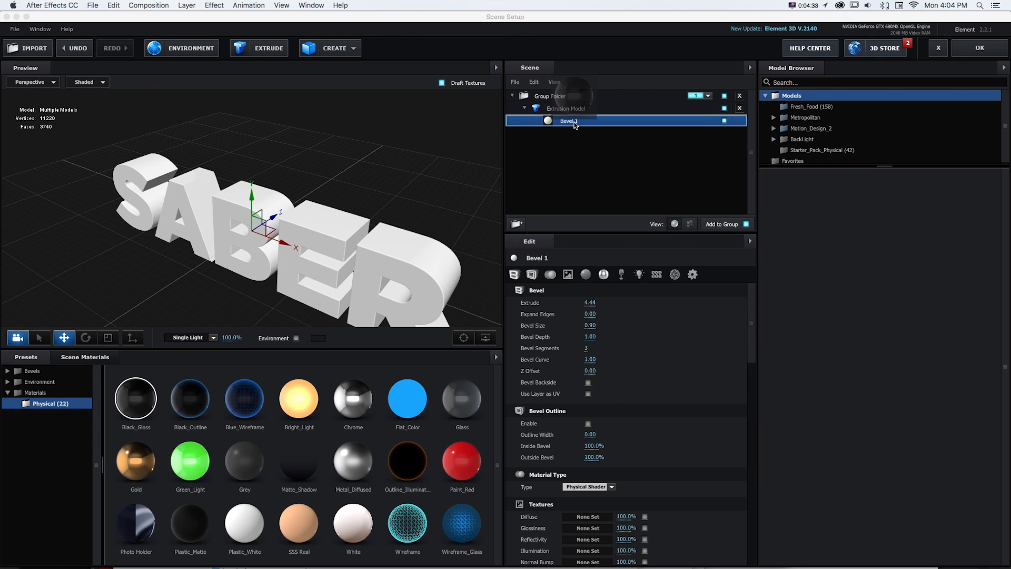
double_click(135, 399)
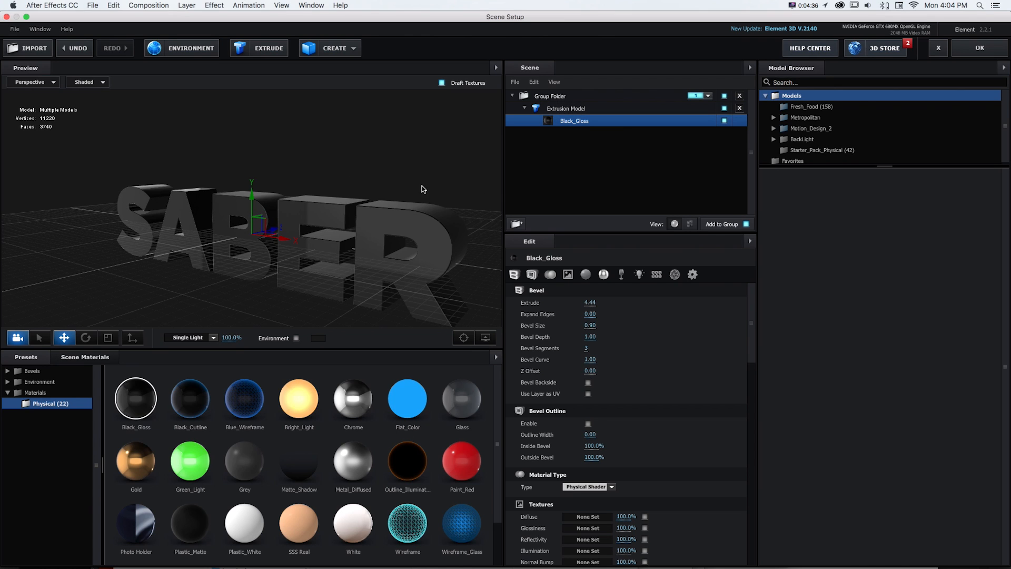
click(297, 338)
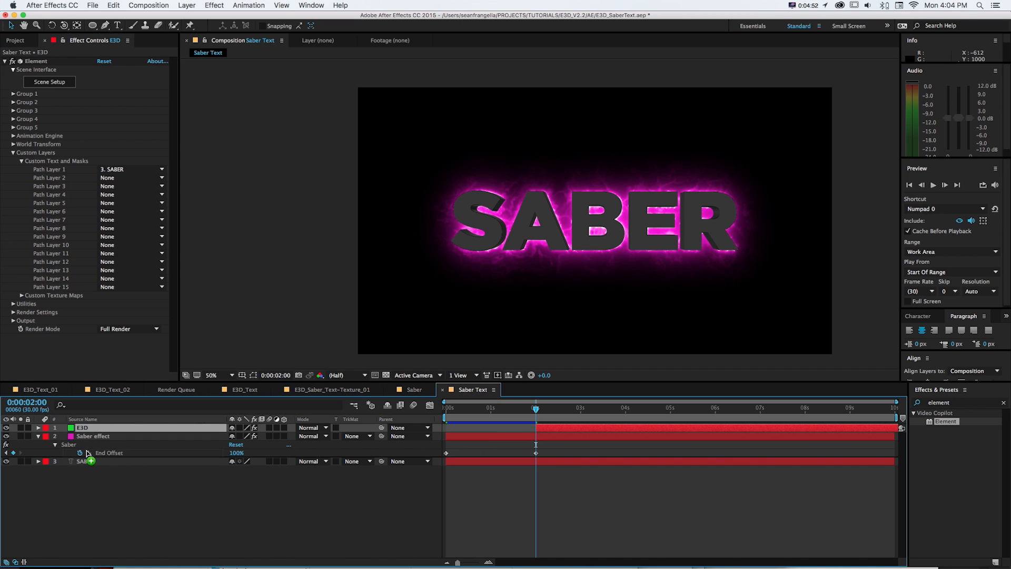
- Move the Saber effect layer above E3D, hide it, and scrub the outline animation
click(93, 436)
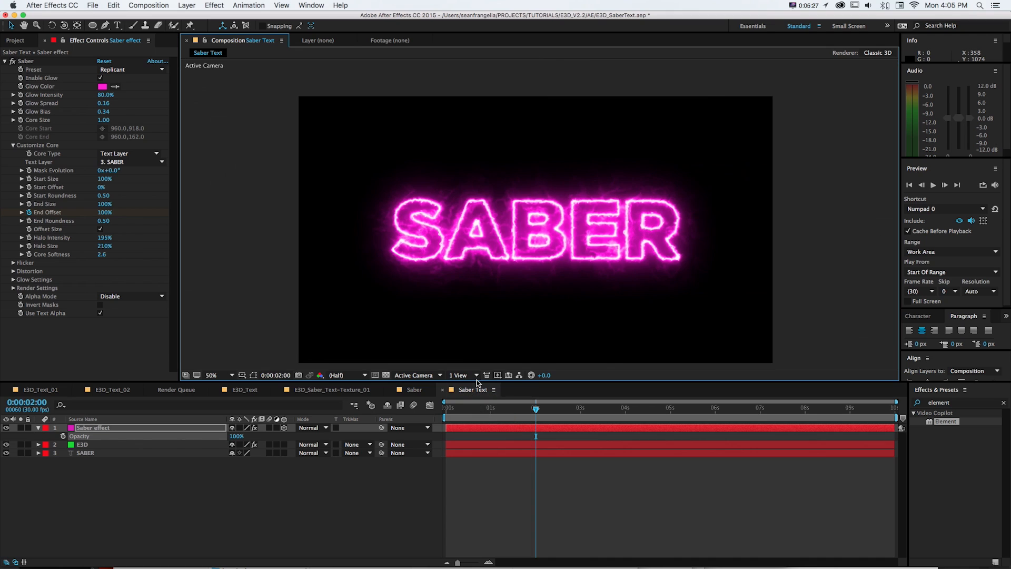
click(482, 408)
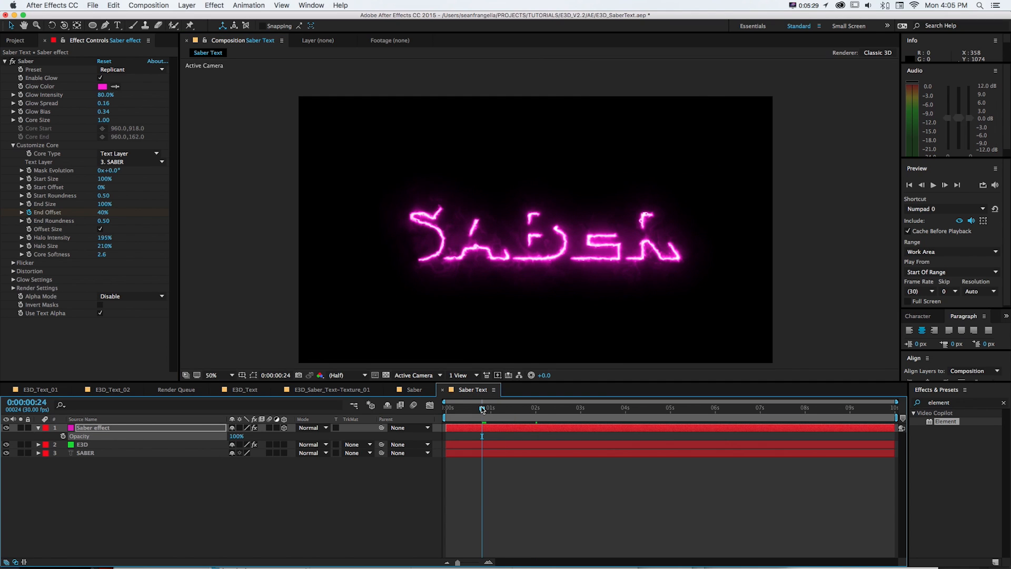
click(483, 408)
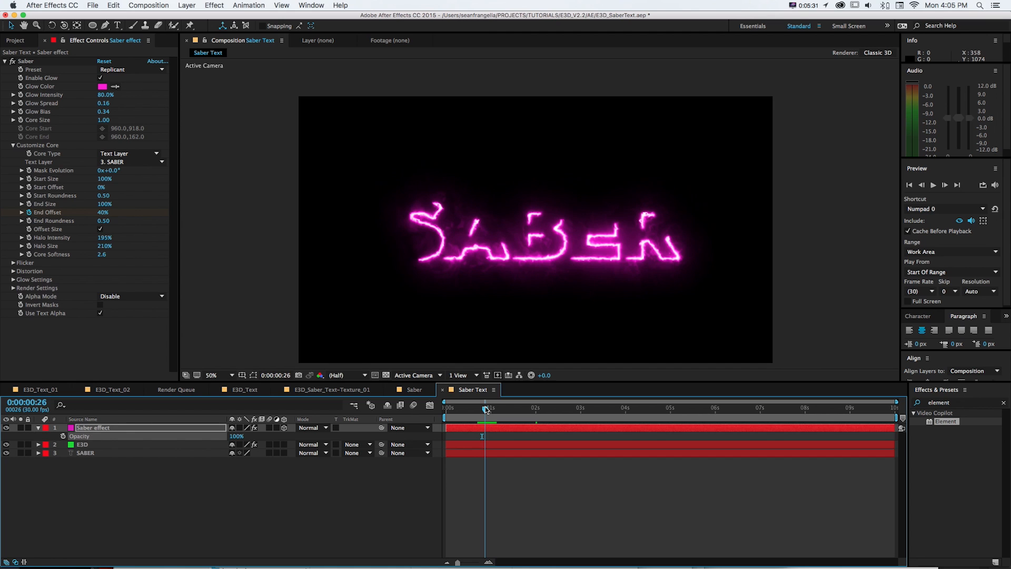
drag(485, 408, 509, 408)
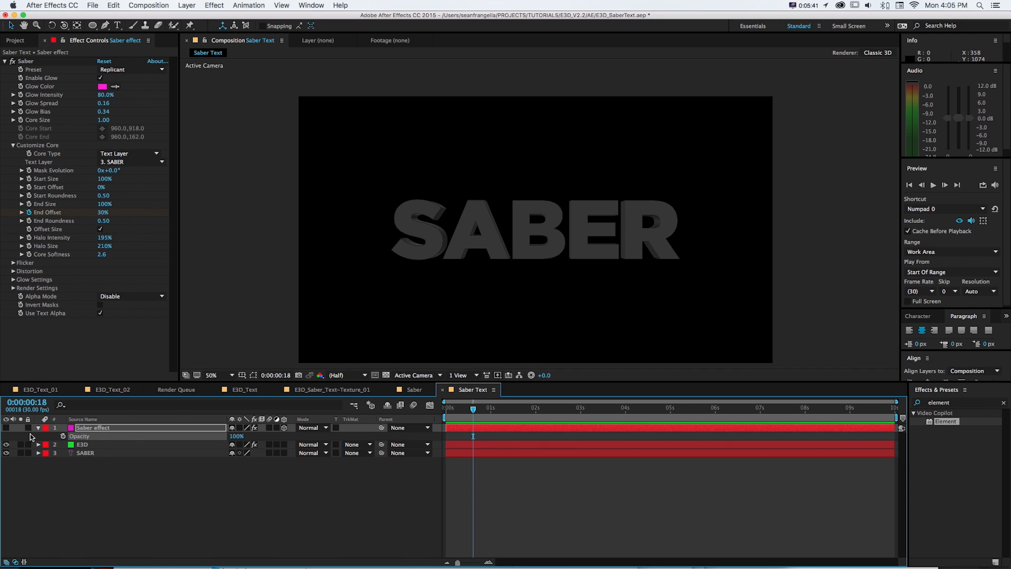
- Duplicate the Saber effect layer and set E3D's TrkMat to Luma Matte 'Saber effect'
click(7, 428)
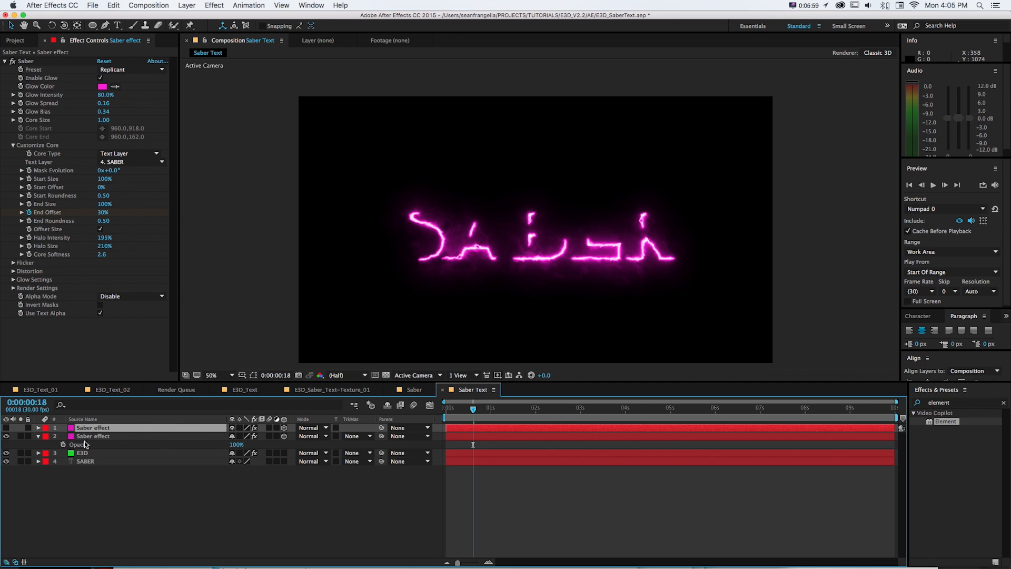
click(81, 452)
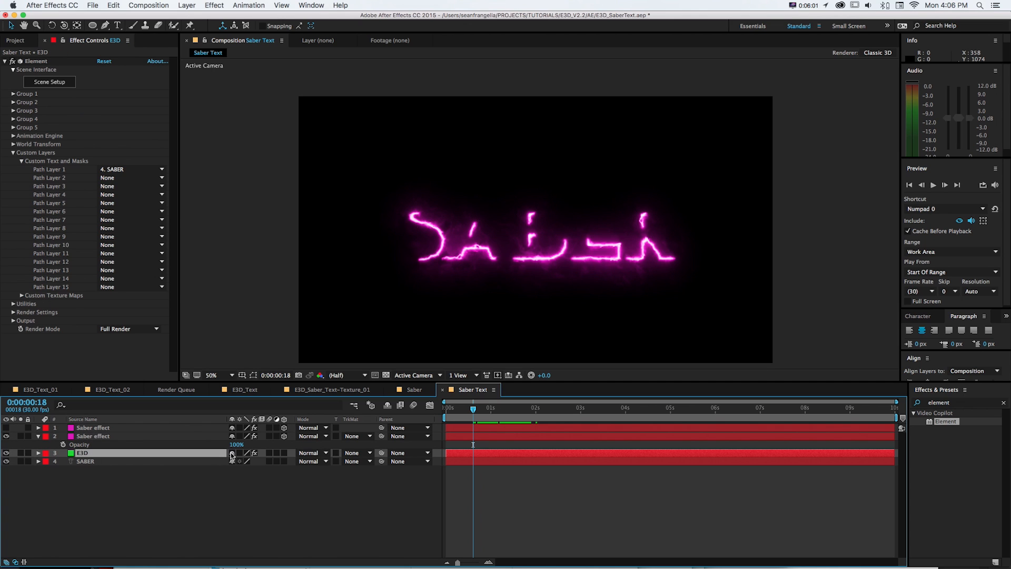
click(358, 453)
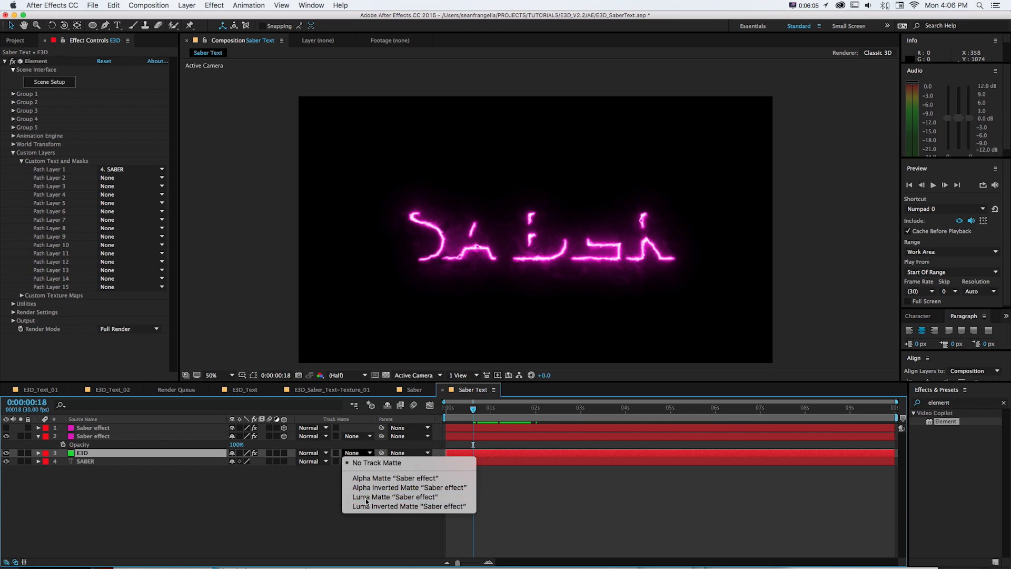
click(369, 497)
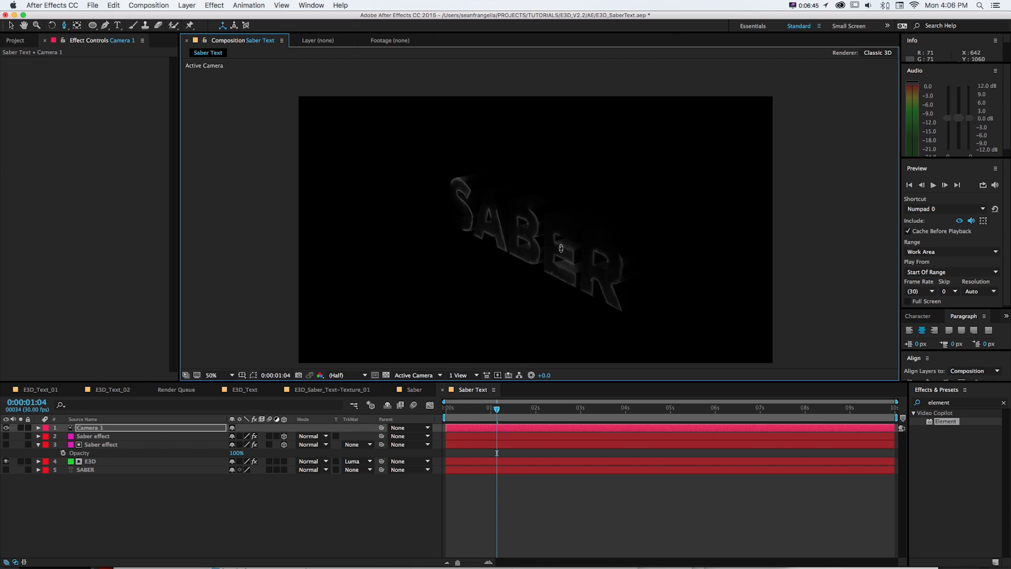
- Orbit the new camera to view the SABER letters at a tilt
drag(561, 248, 515, 213)
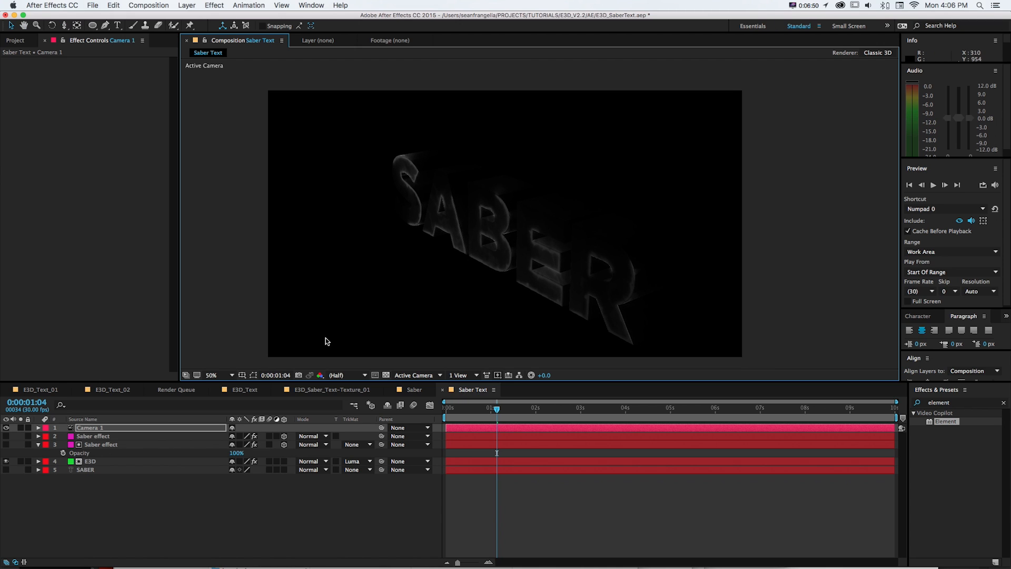
mouse_move(153, 462)
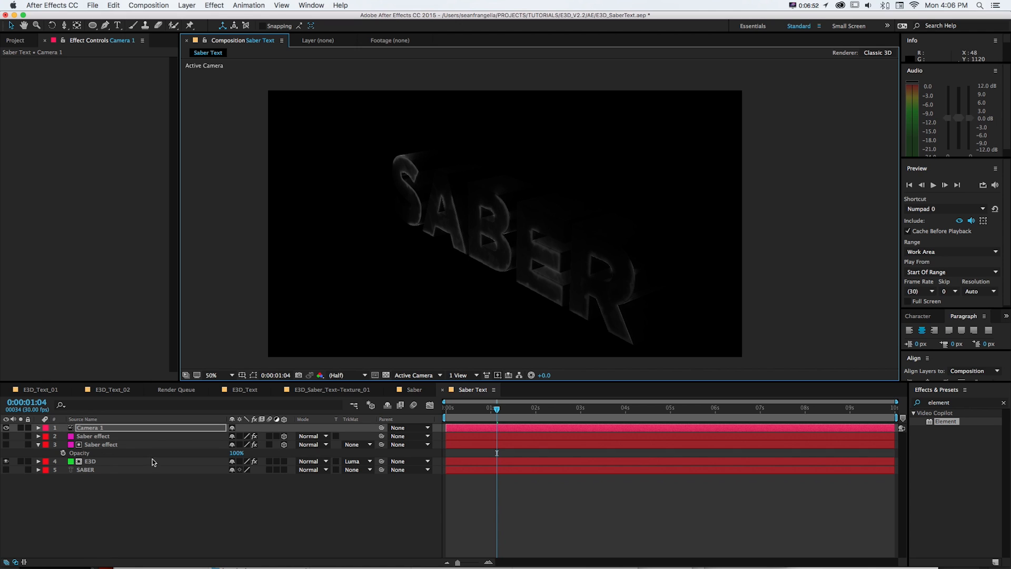
click(100, 444)
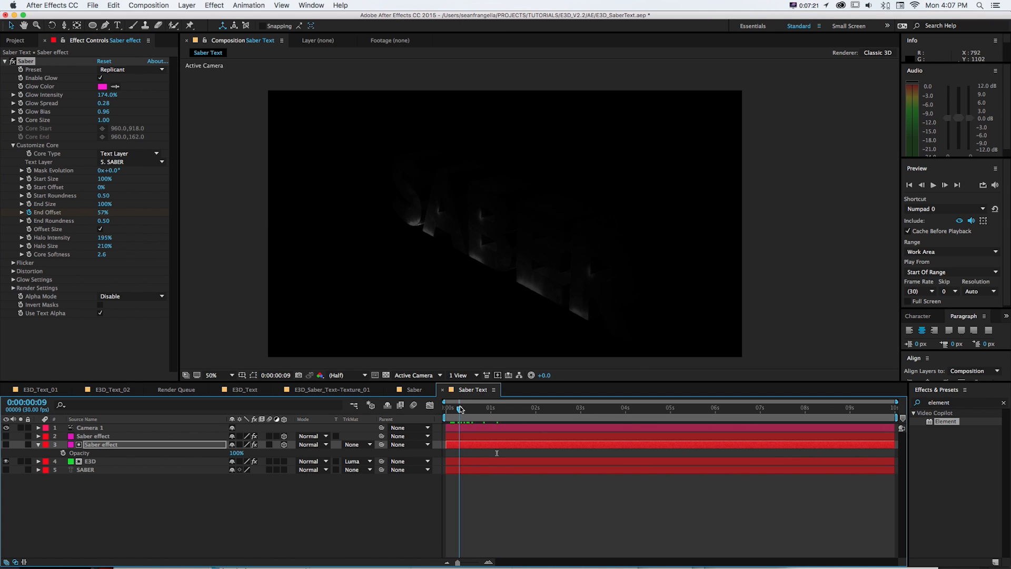
- Scrub near the animation start to check the matte reveal on the tilted letters
drag(459, 407, 463, 407)
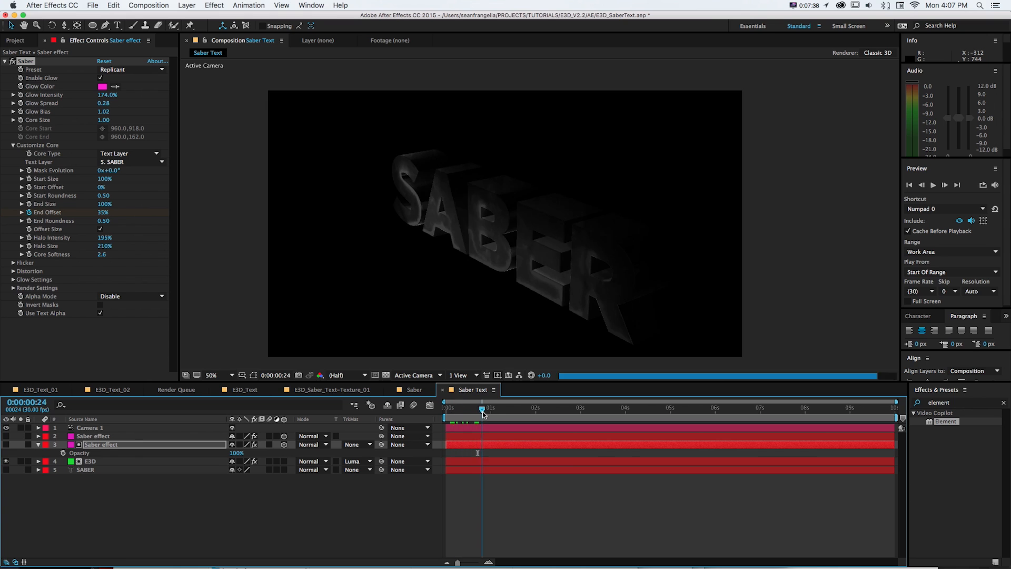
drag(483, 409, 459, 410)
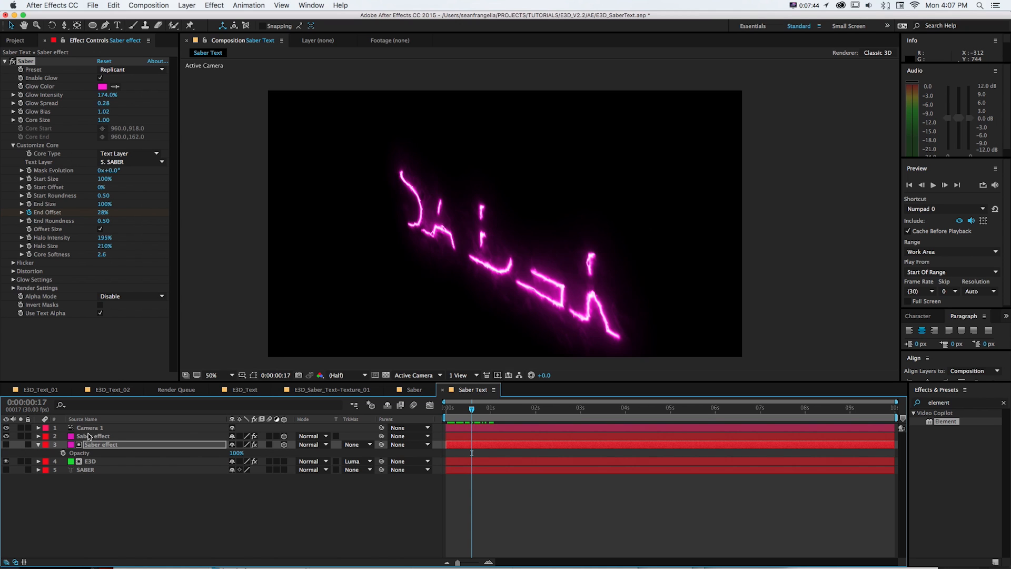
- Switch the top Saber glow layer to Add blending, then scrub the timeline to preview the outline
click(311, 435)
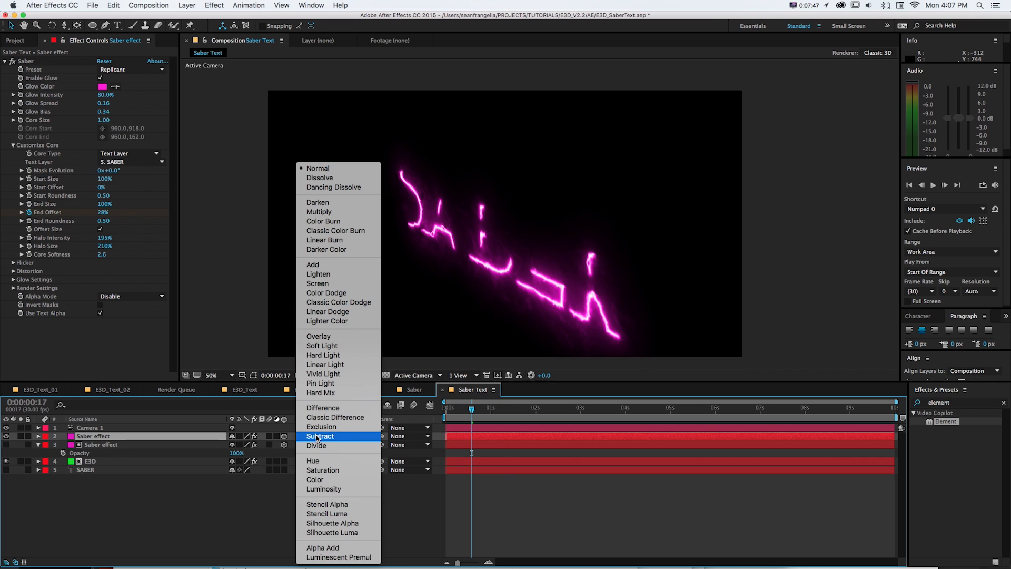
mouse_move(236, 363)
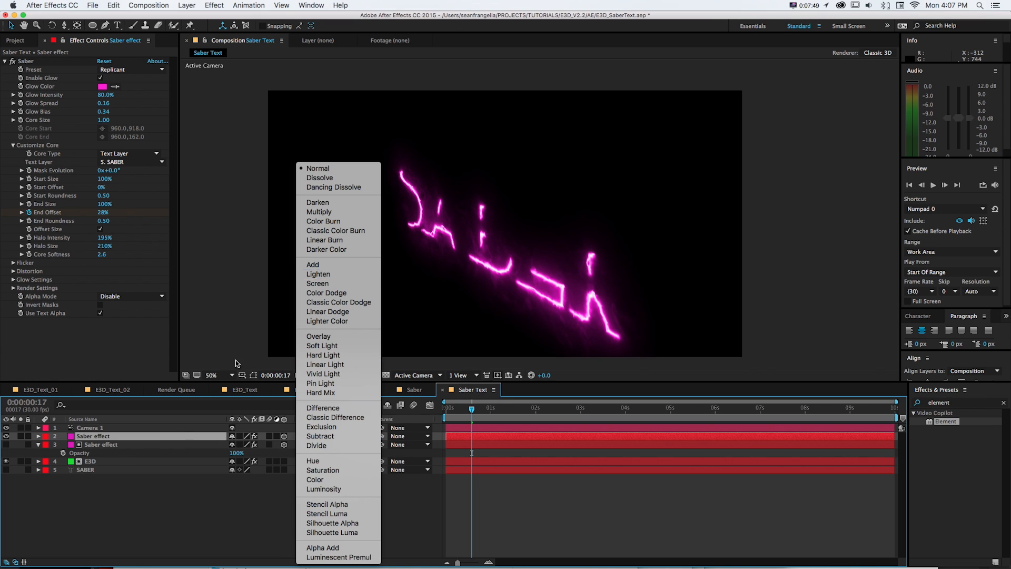
click(312, 265)
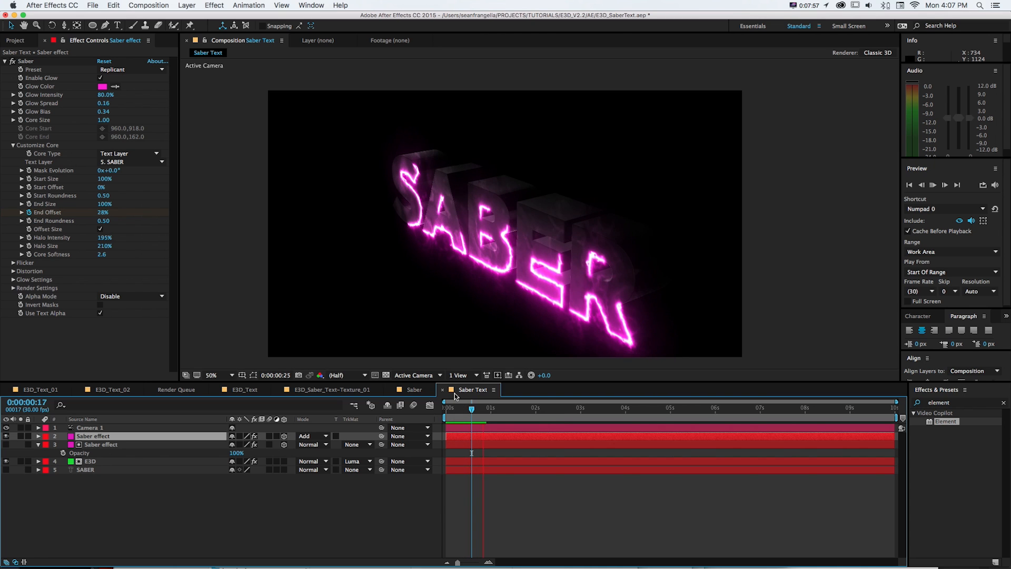
click(473, 408)
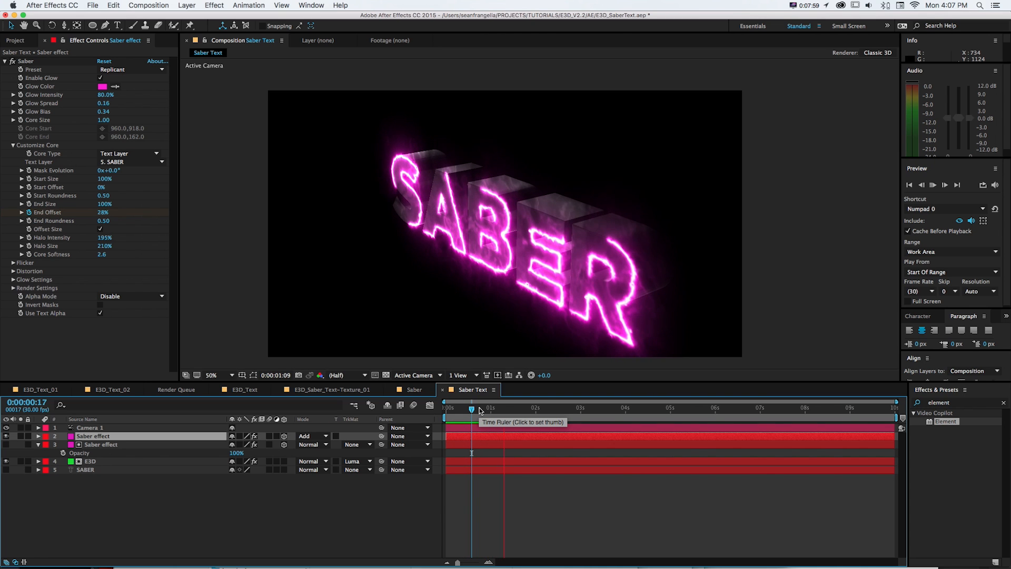
click(516, 408)
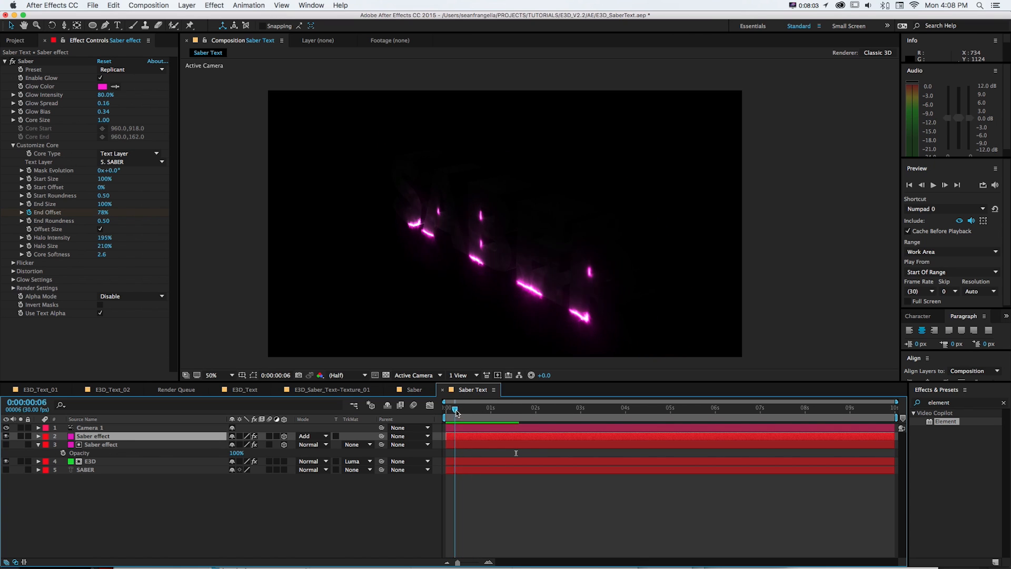
drag(454, 408, 474, 408)
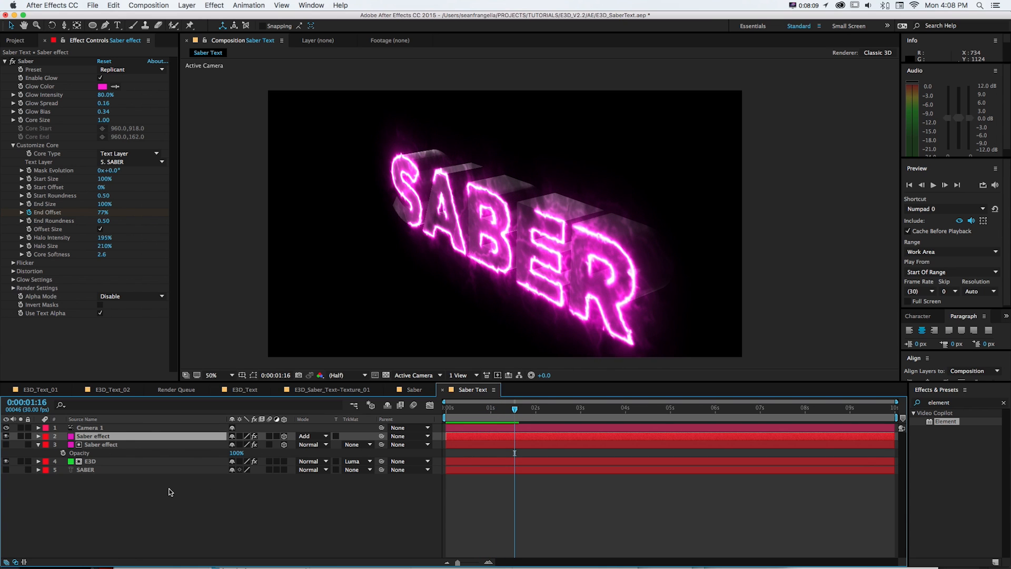
click(100, 444)
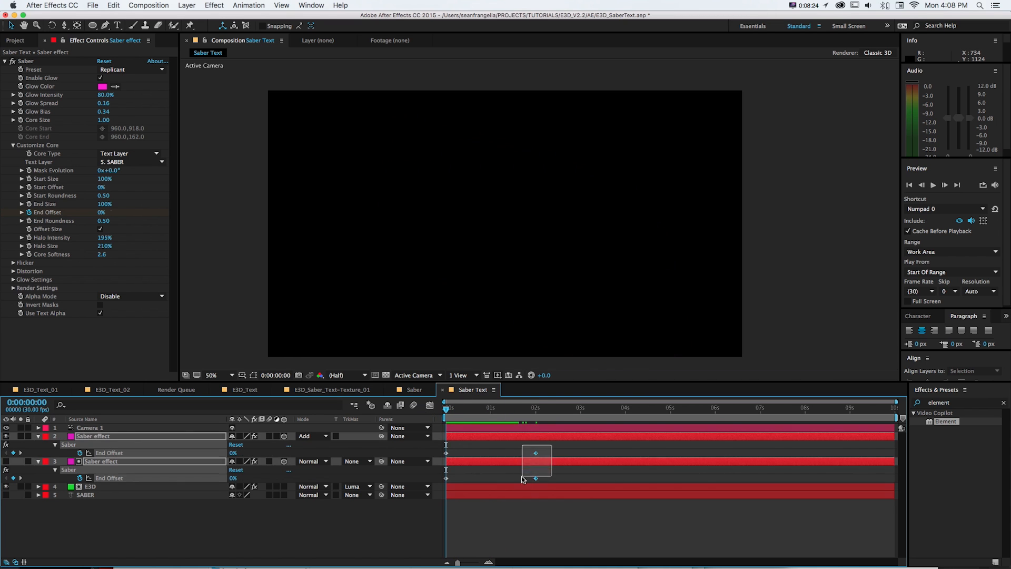
- Select the final End Offset keyframes and add an End Offset expression on the top glow
click(536, 408)
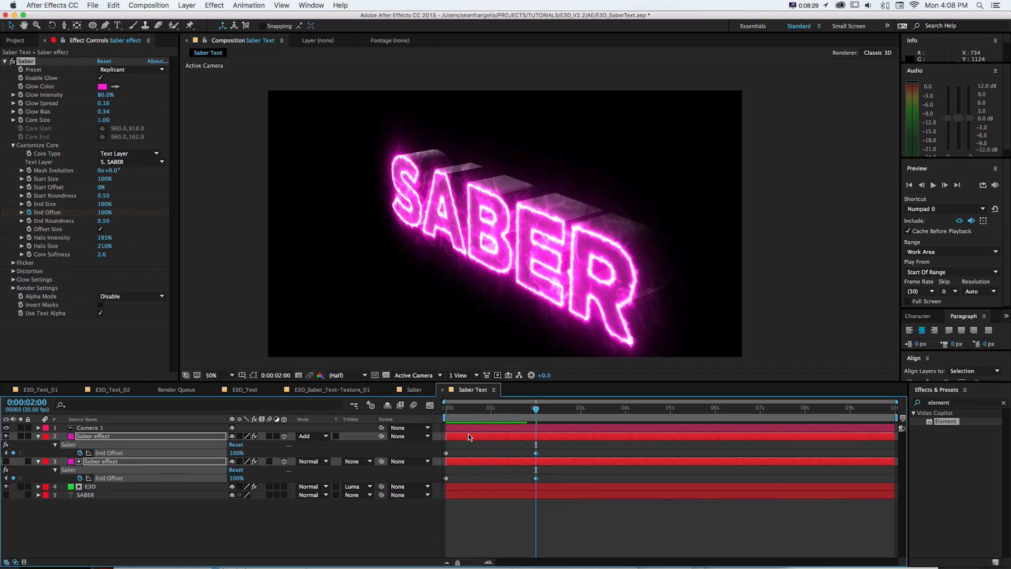
mouse_move(80, 452)
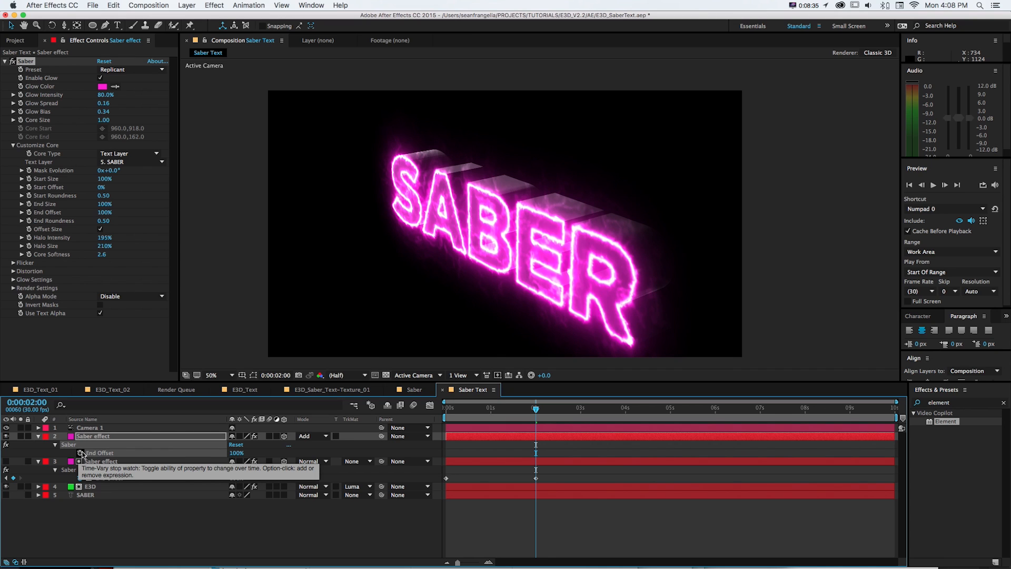
click(81, 453)
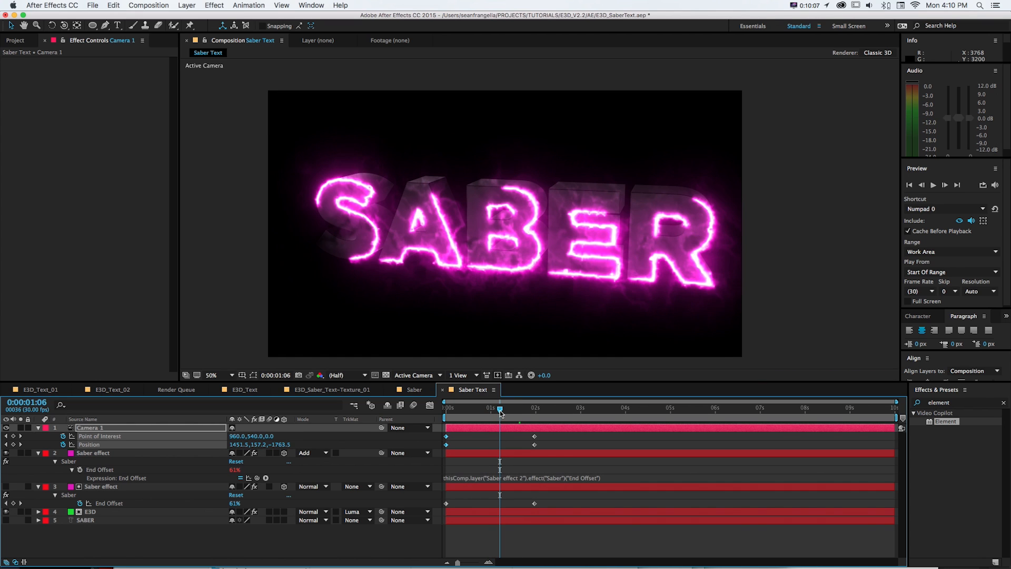
click(101, 486)
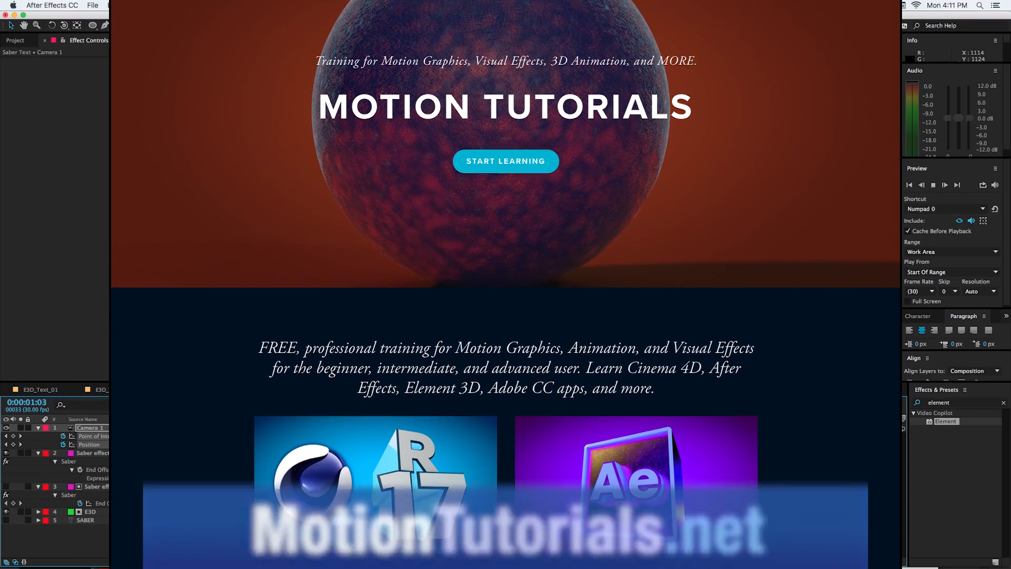
- Scroll down the MotionTutorials.net home page past the Cinema 4D and After Effects training sections
scroll(down, 3)
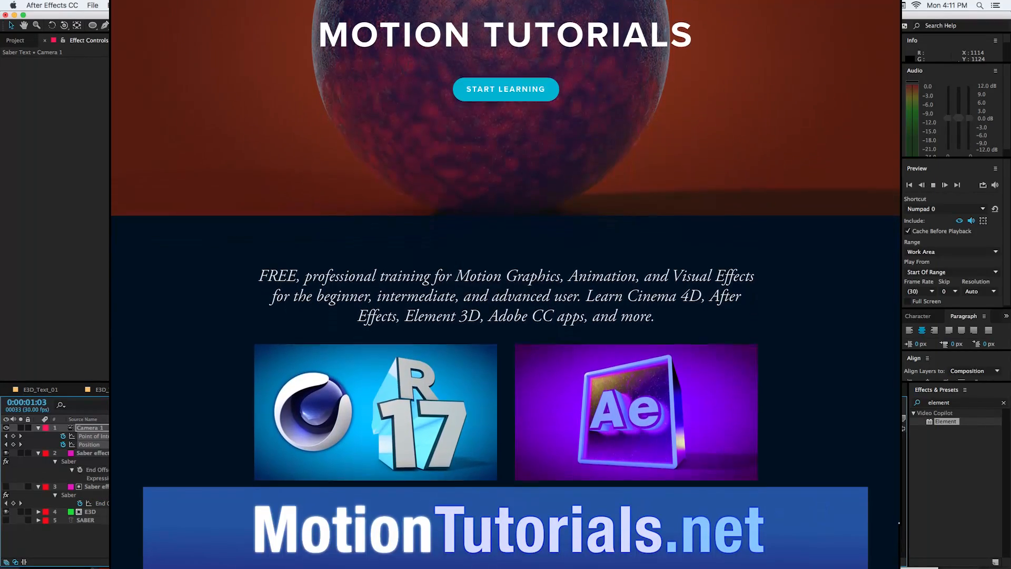
scroll(down, 3)
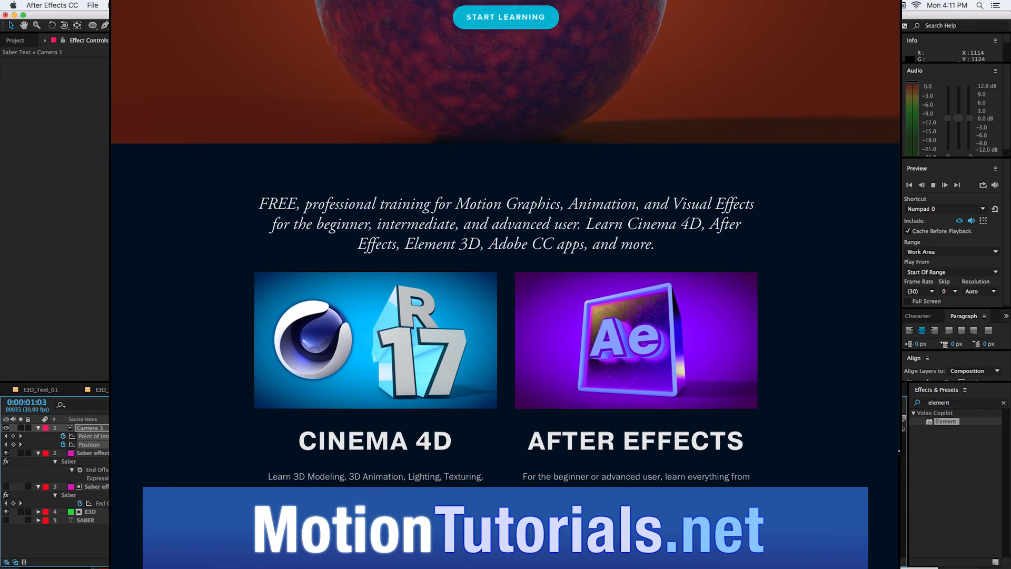
scroll(down, 3)
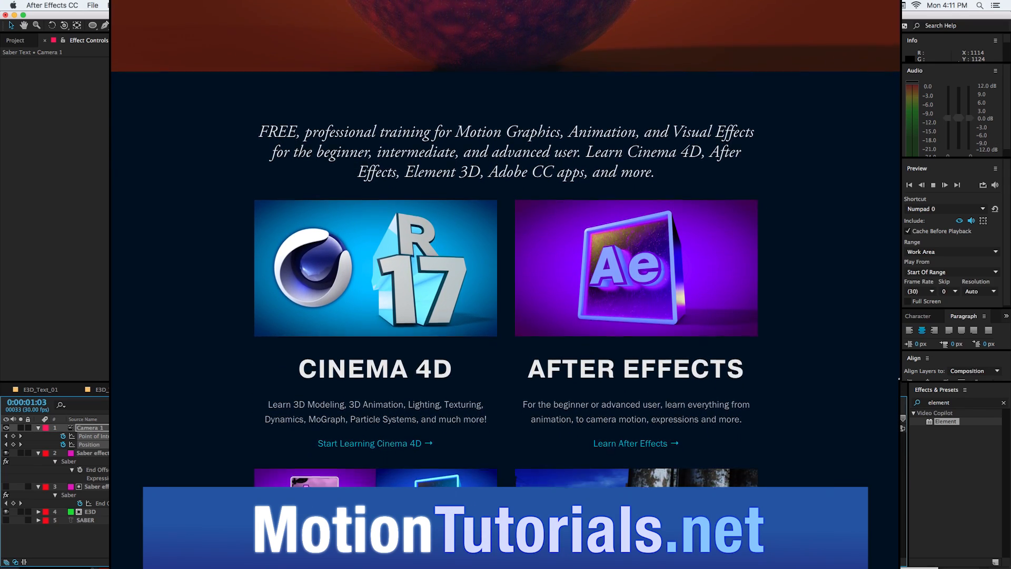
scroll(down, 3)
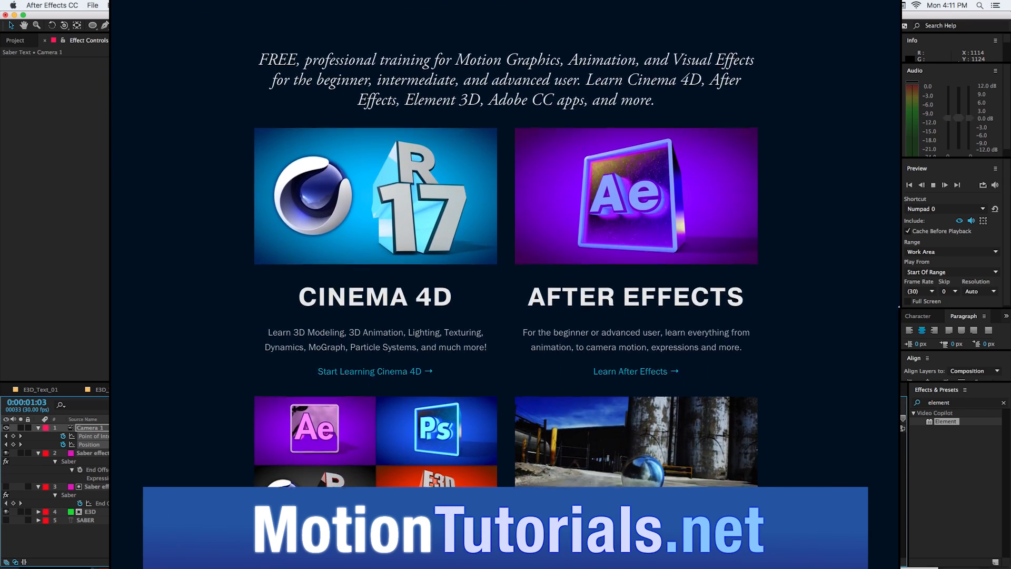
scroll(down, 3)
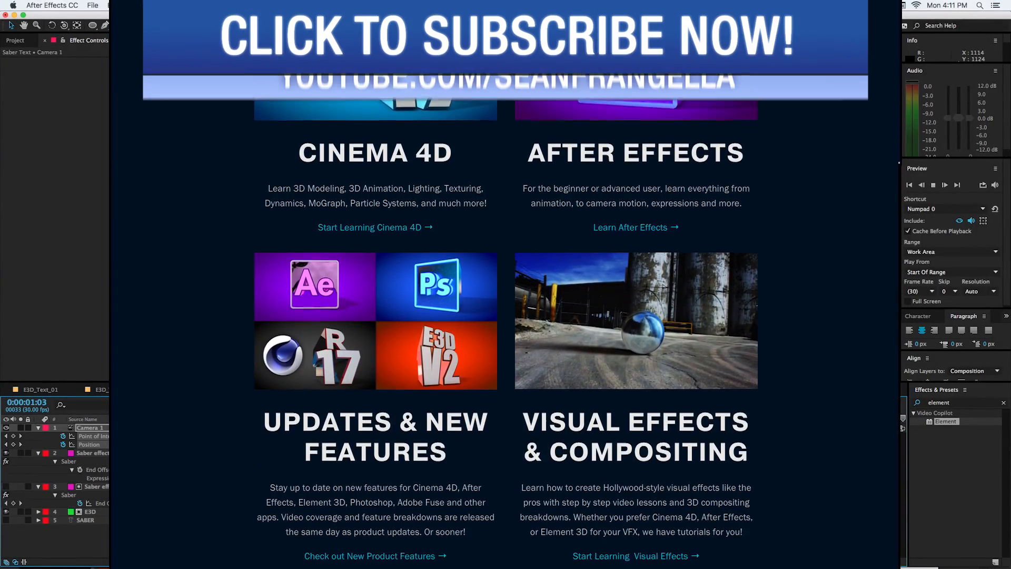
scroll(down, 3)
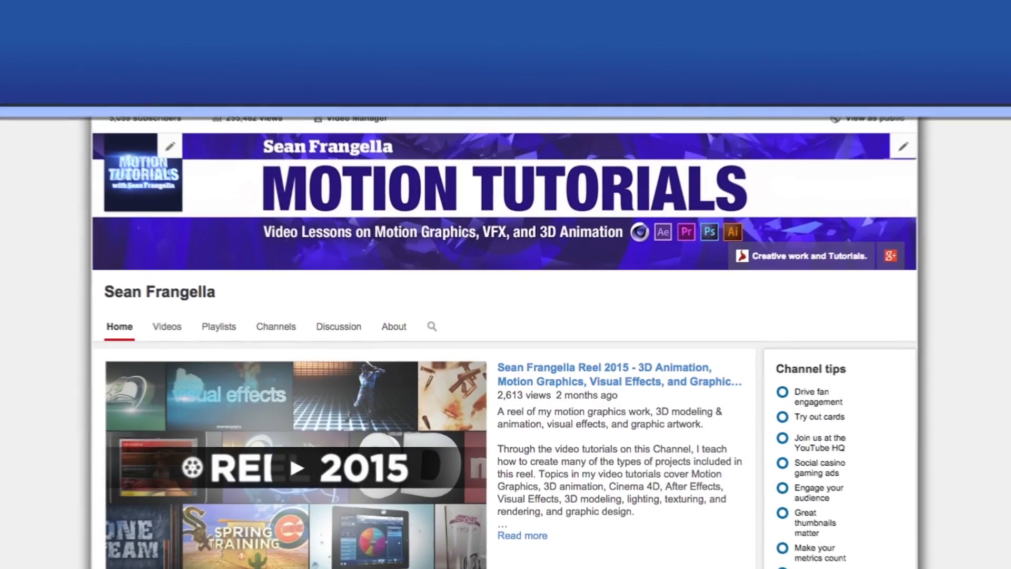
- Scroll through the Motion Tutorials YouTube channel's Home tab of weekly tutorial videos
scroll(down, 3)
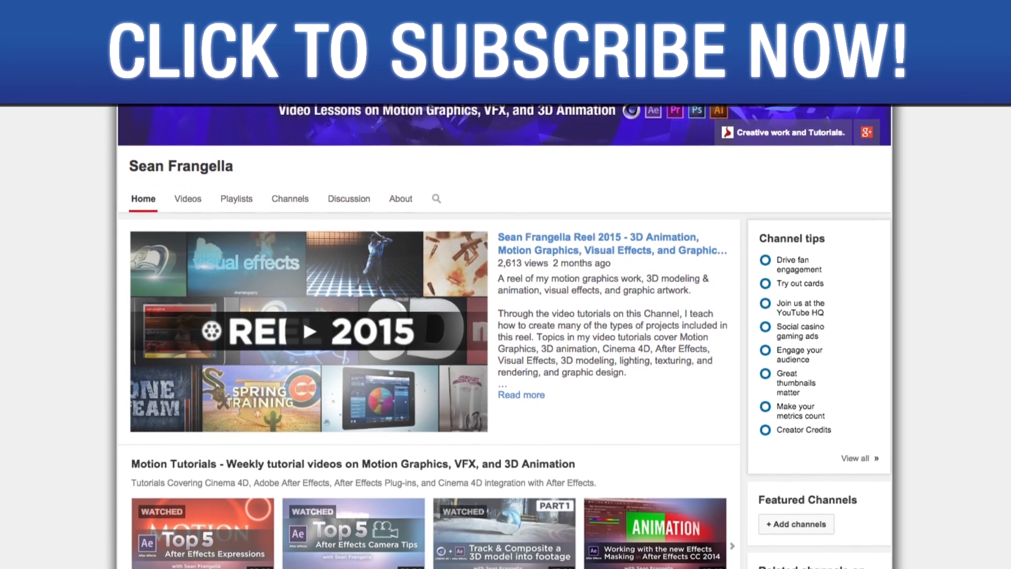
scroll(down, 3)
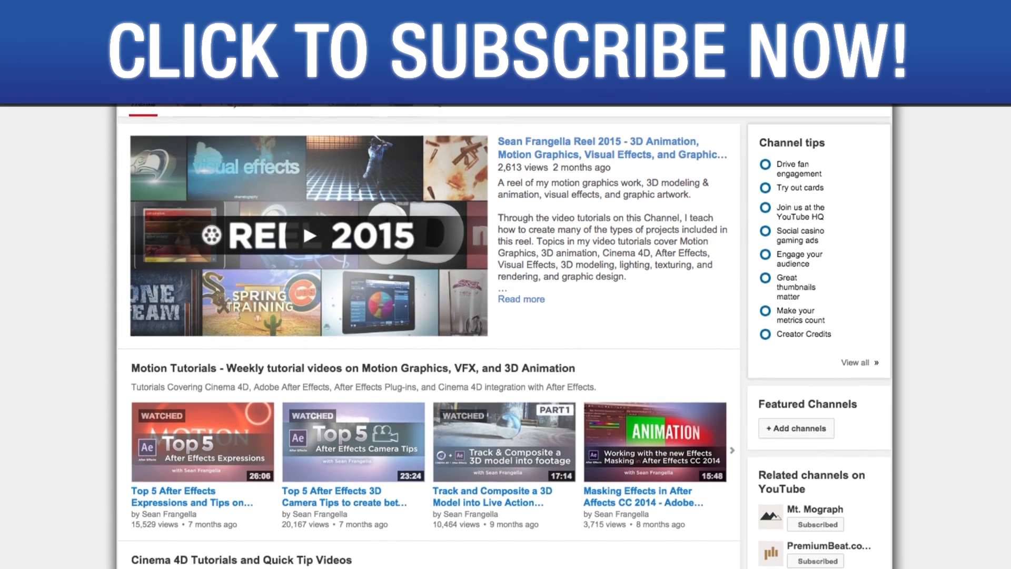
scroll(down, 3)
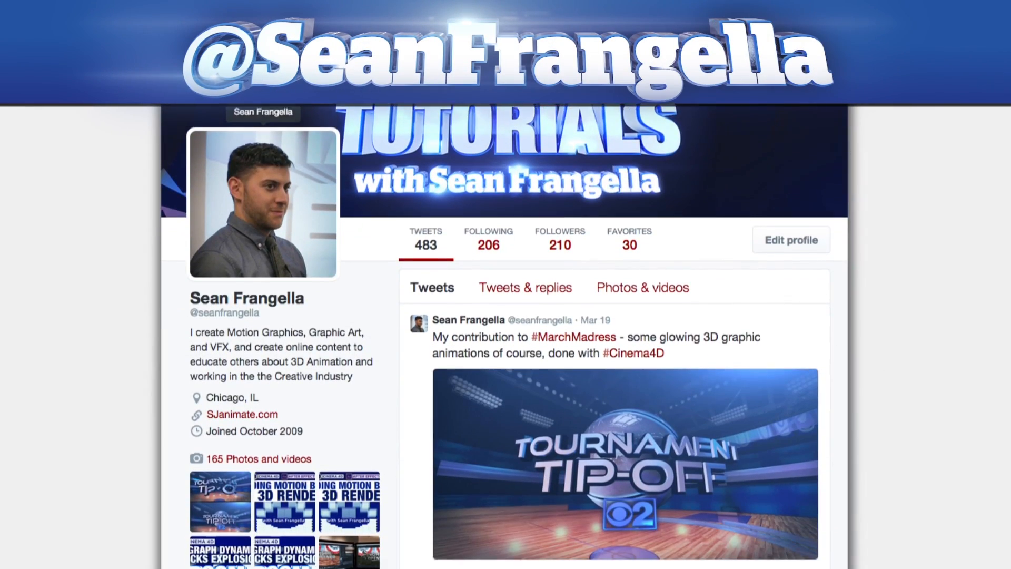
scroll(down, 3)
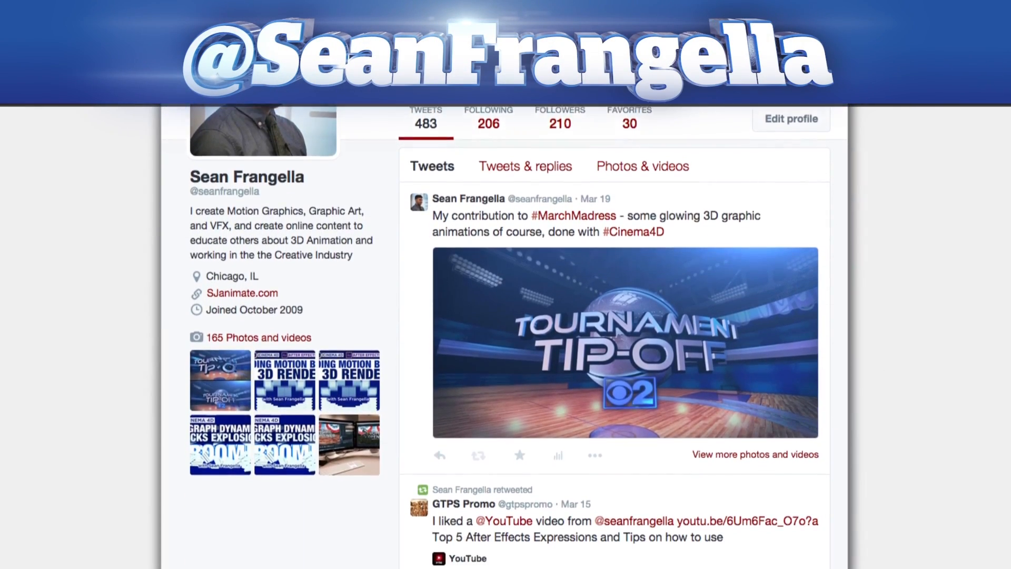
scroll(down, 3)
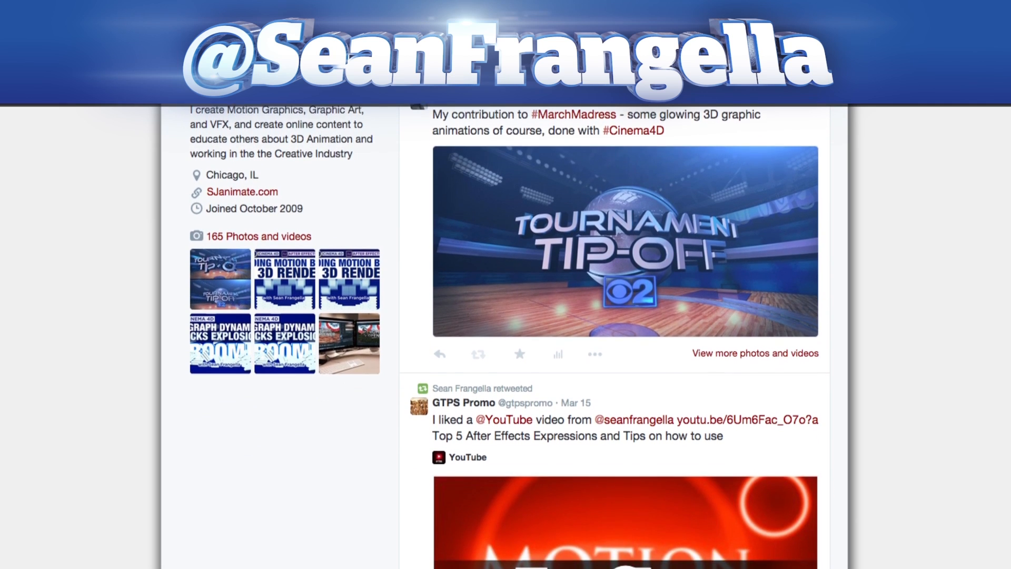
scroll(down, 3)
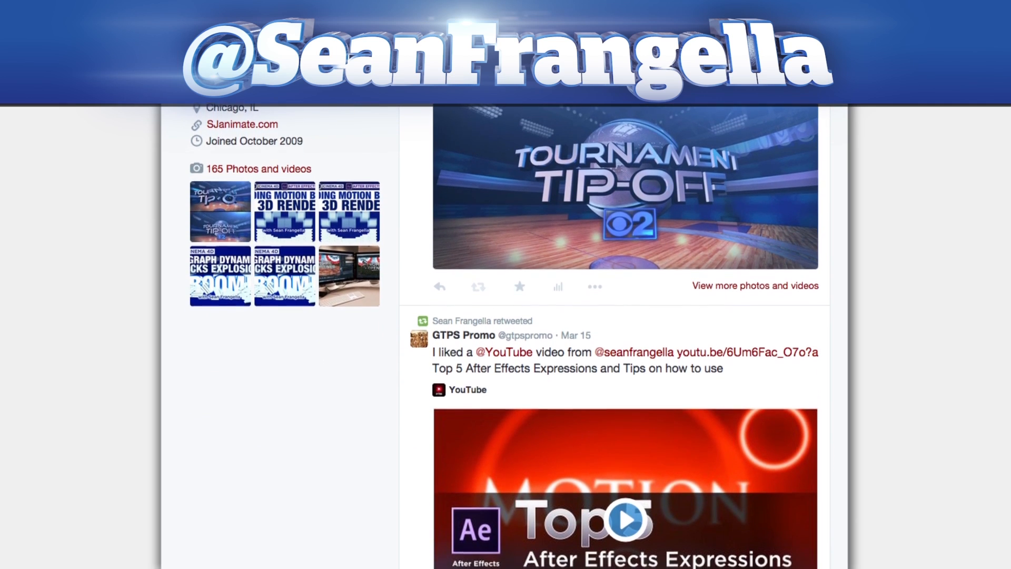